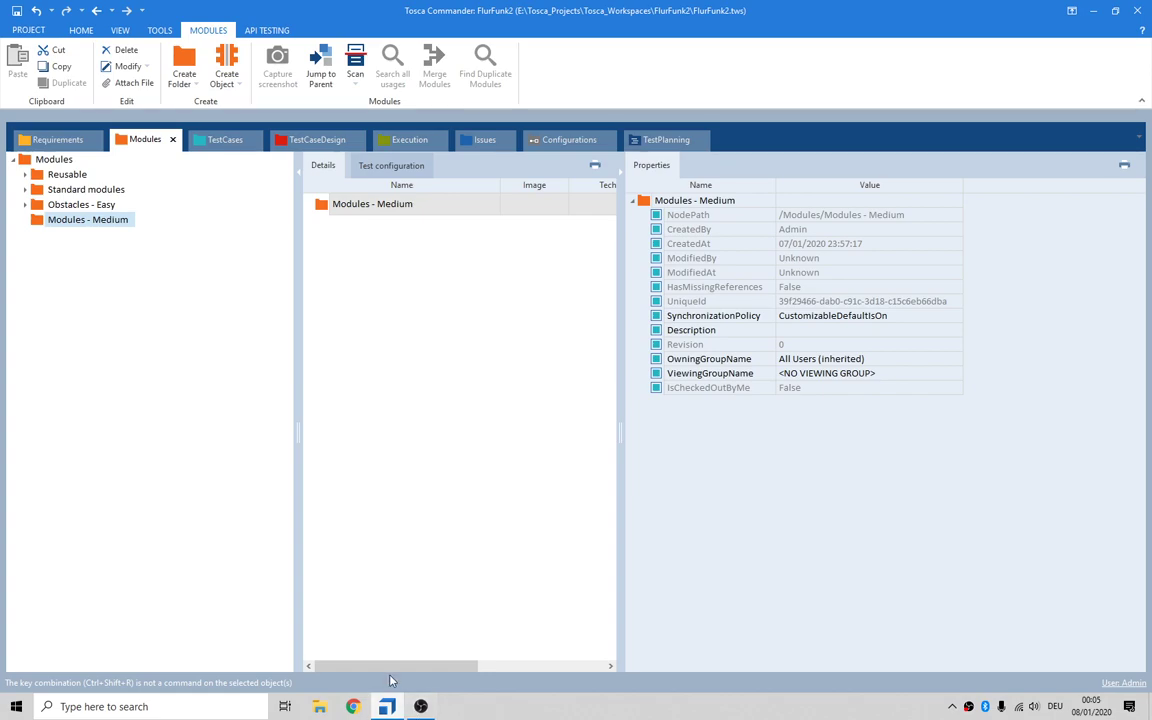
mouse_move(396, 652)
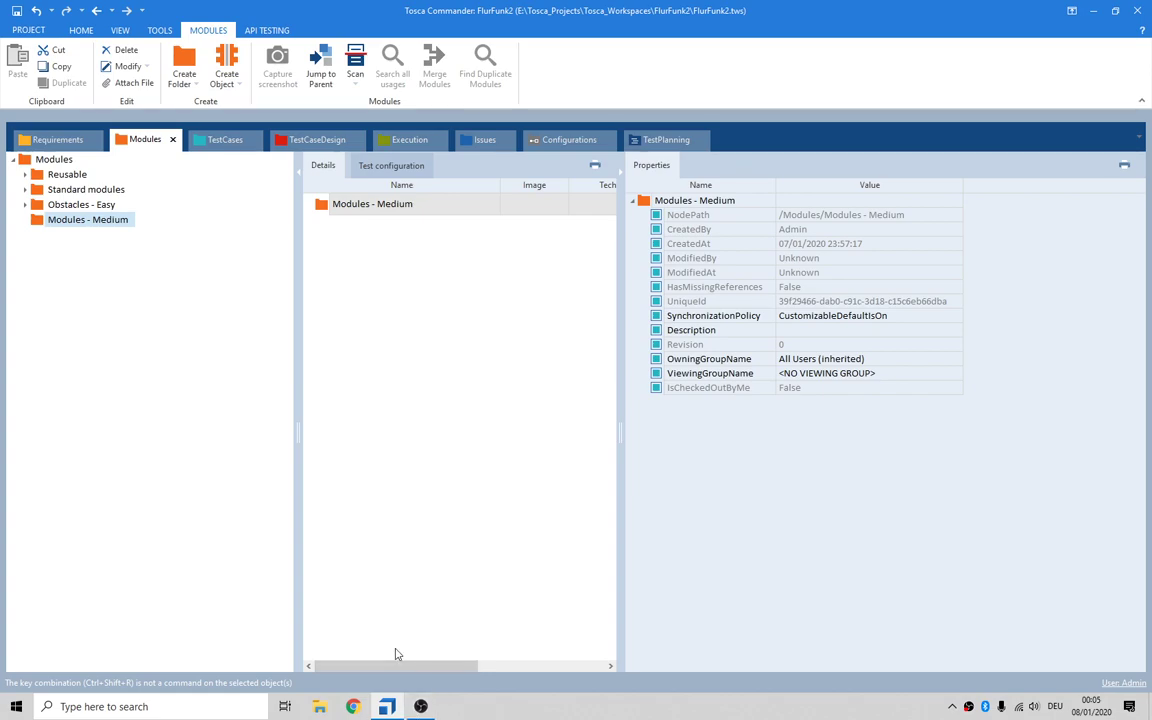
- Solve the Two Times obstacle by clicking 'Click me' twice, then choose 'Let me try again'
text(explore)
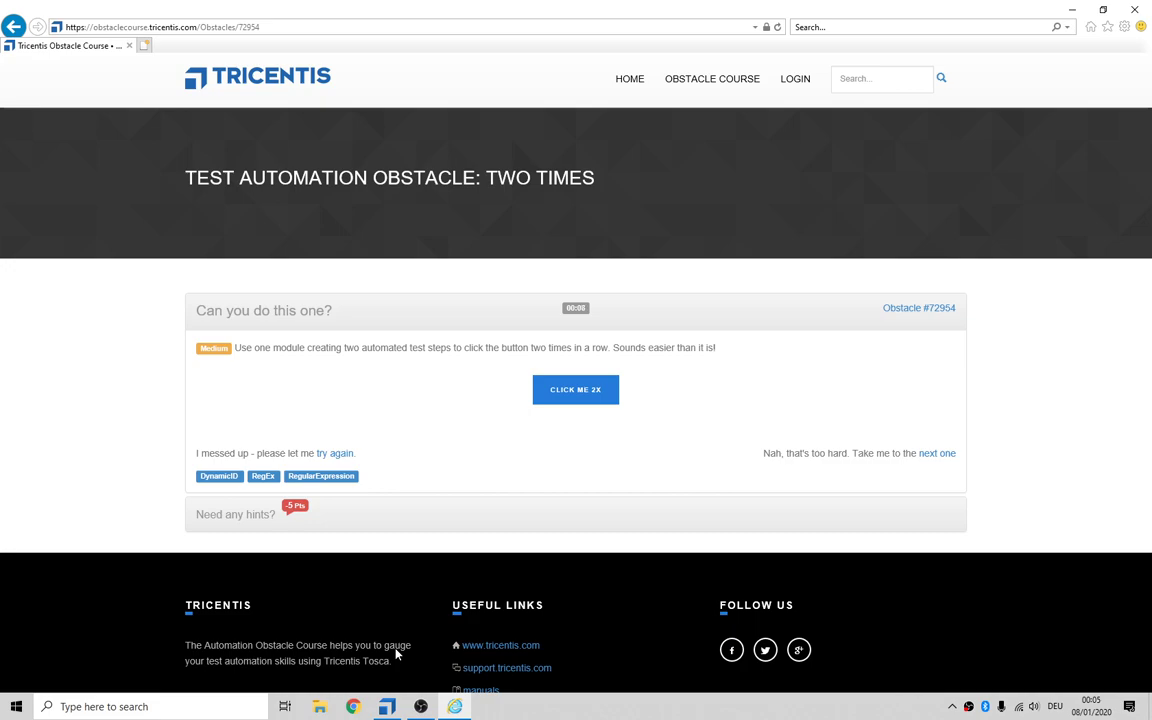
mouse_move(392, 622)
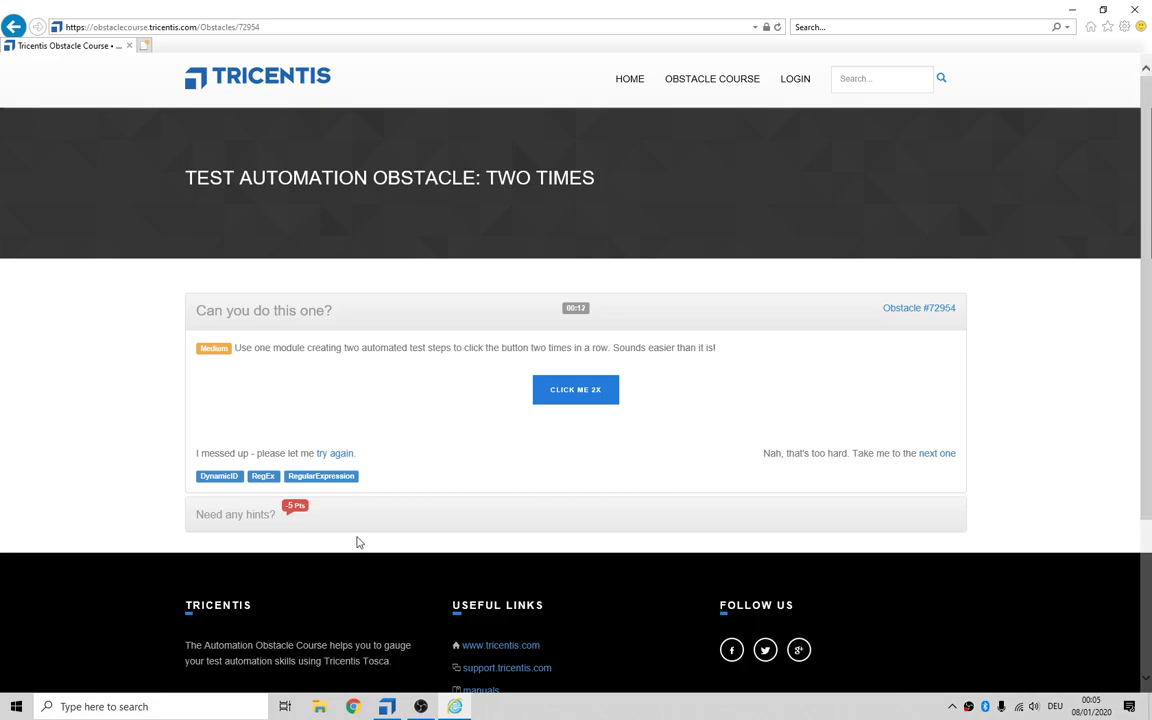
mouse_move(252, 356)
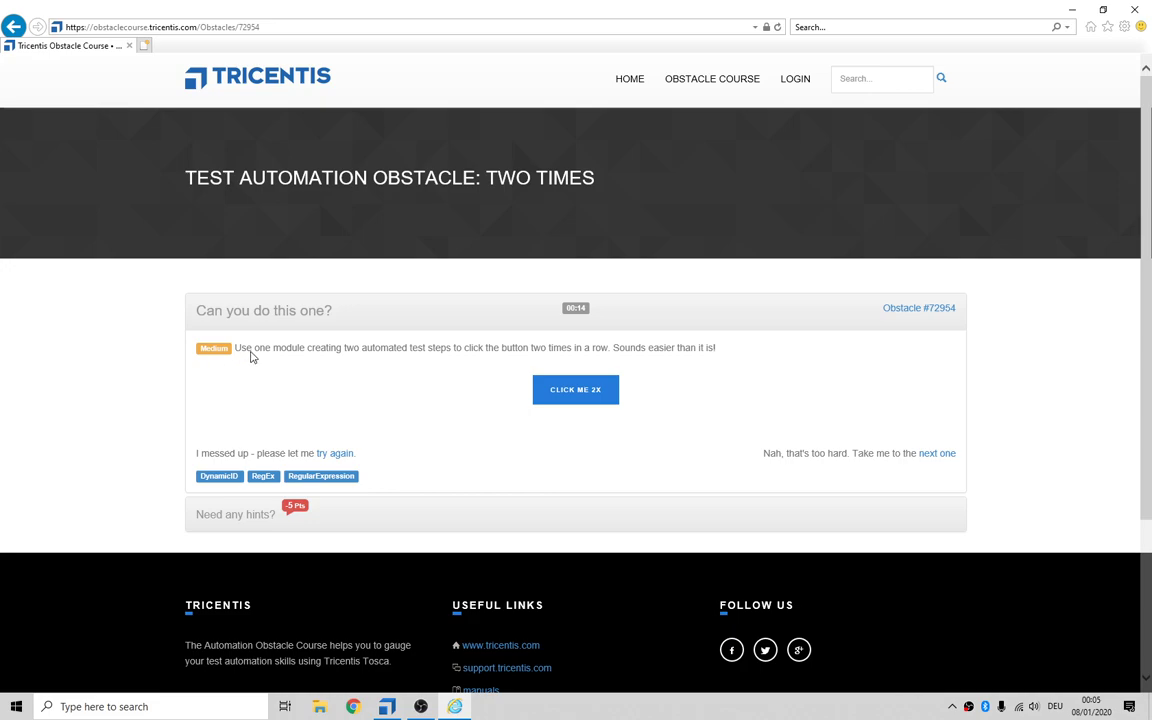
mouse_move(400, 360)
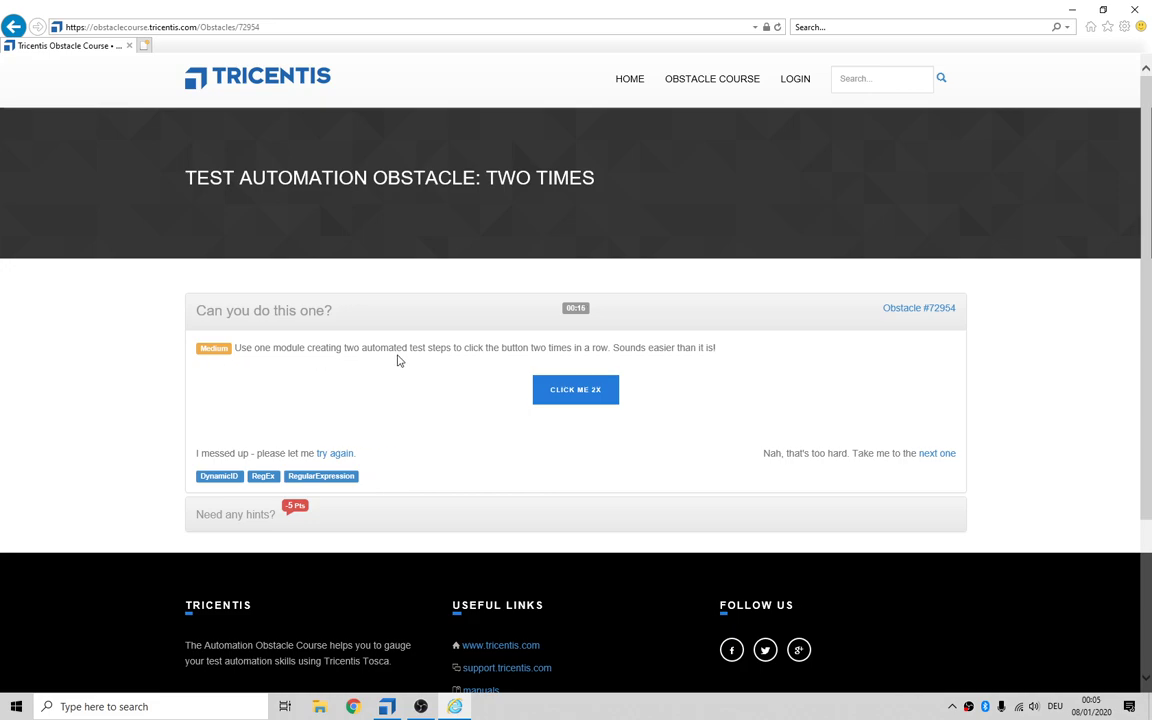
mouse_move(496, 348)
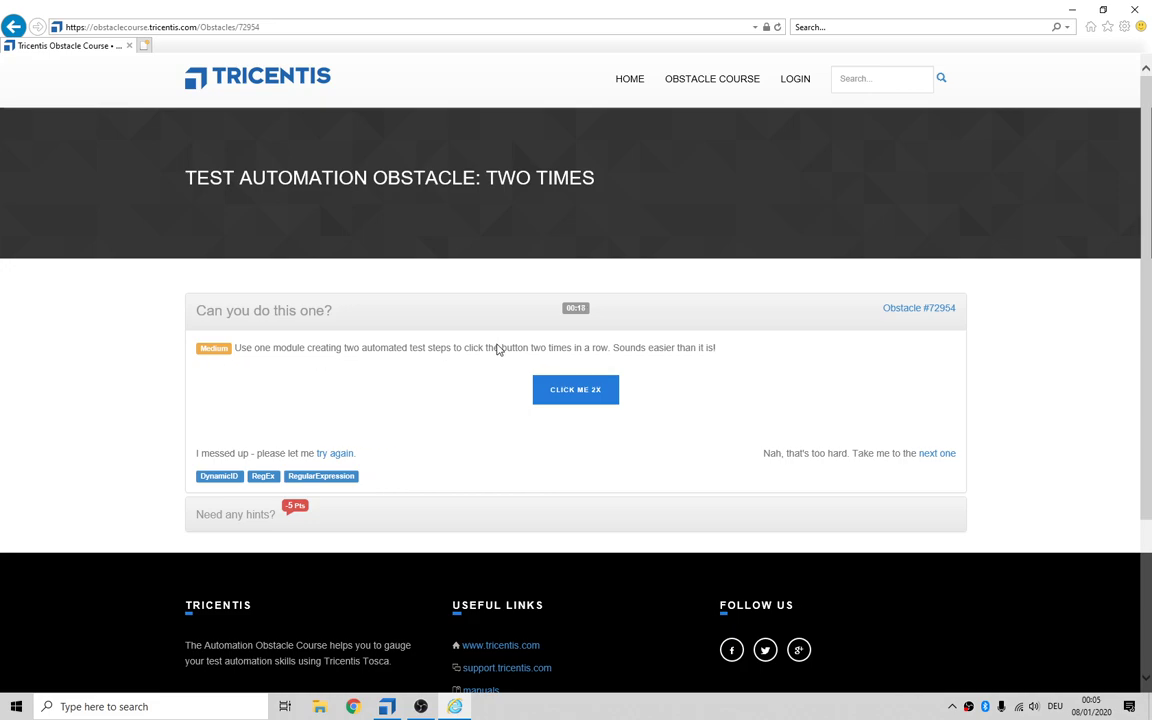
mouse_move(596, 360)
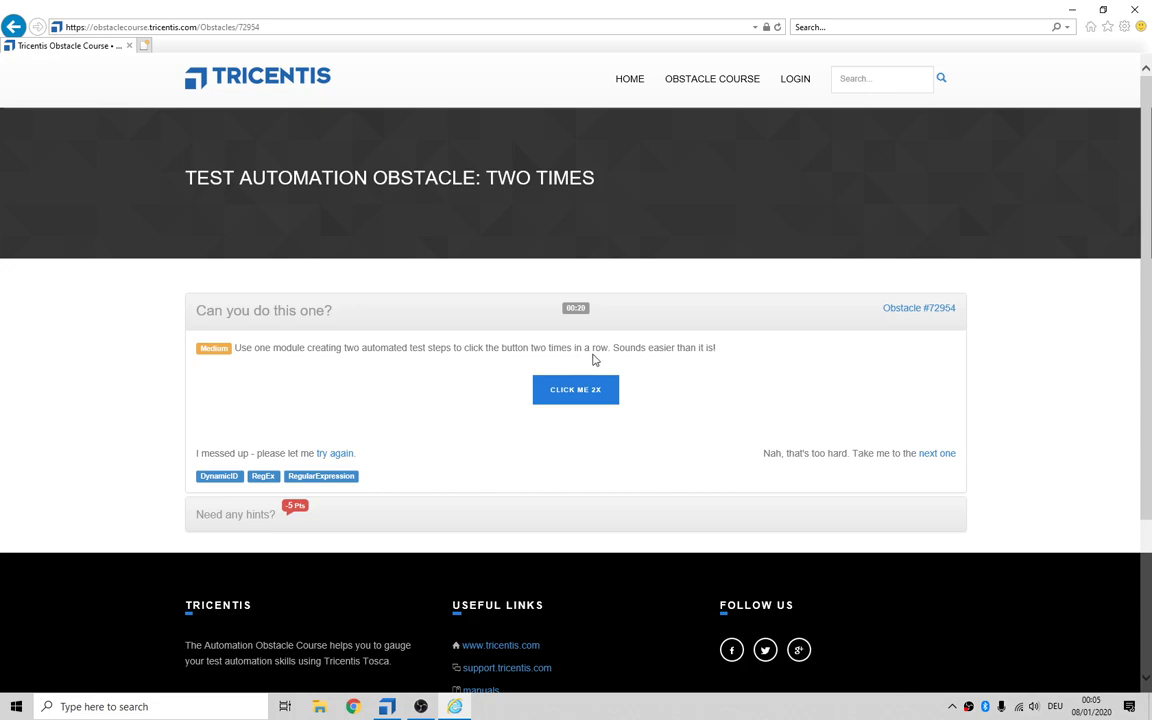
click(576, 388)
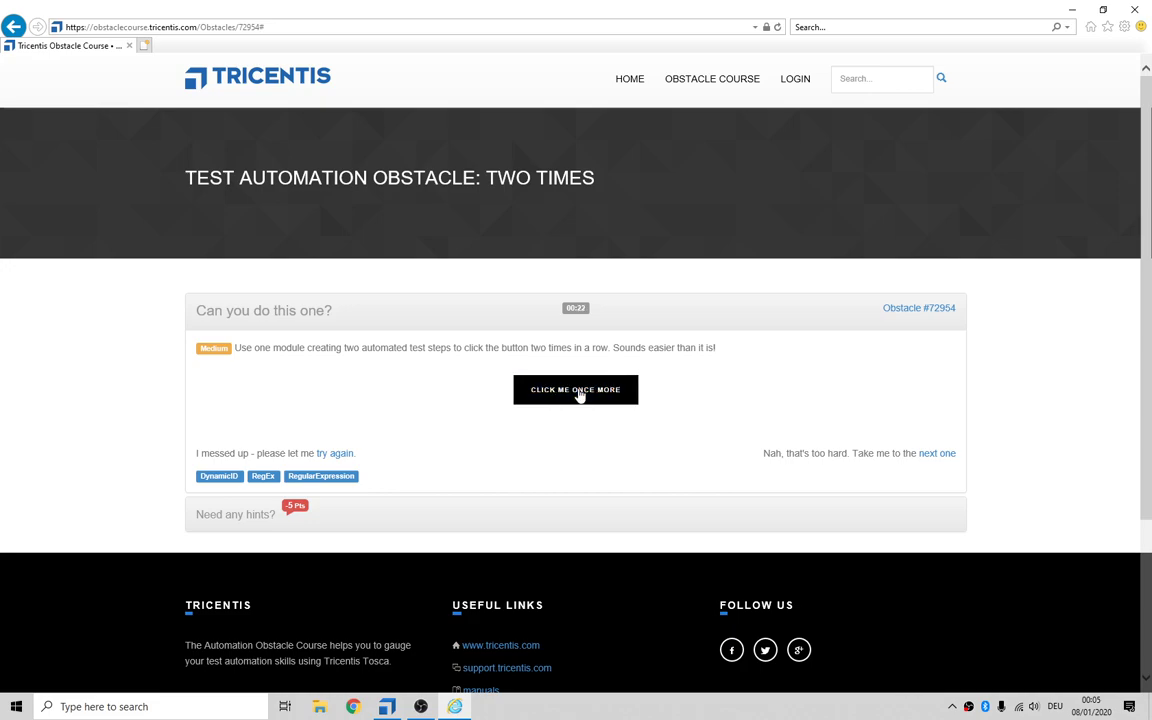
click(576, 388)
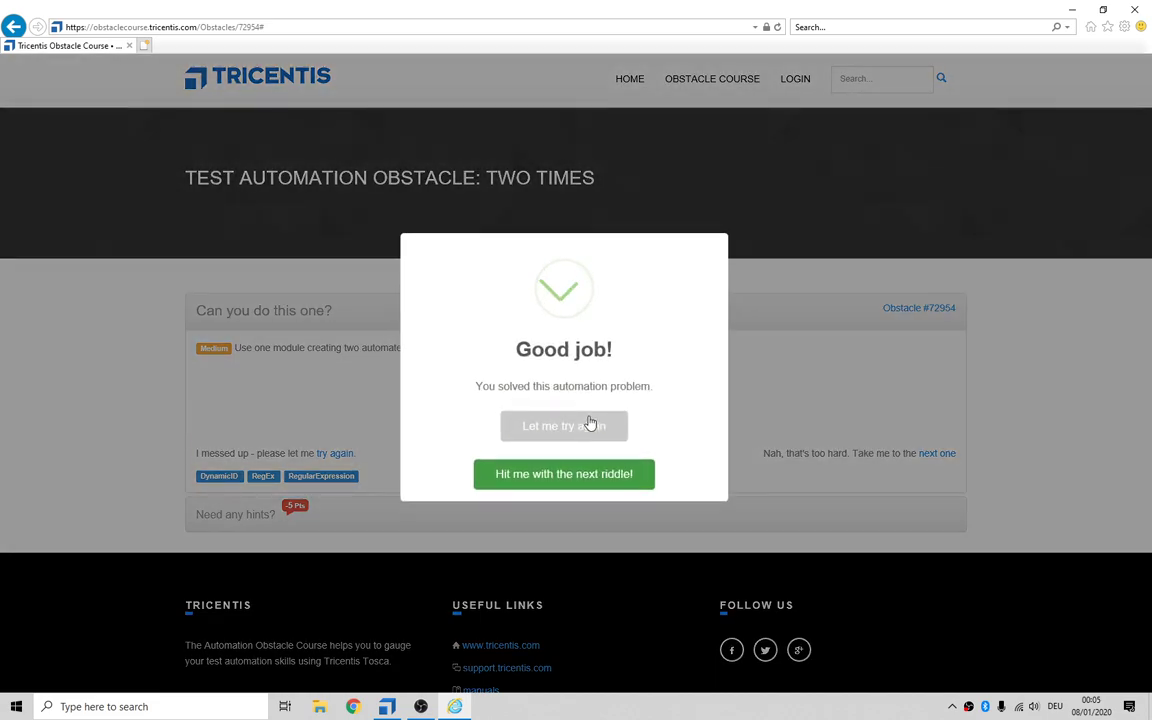
click(564, 424)
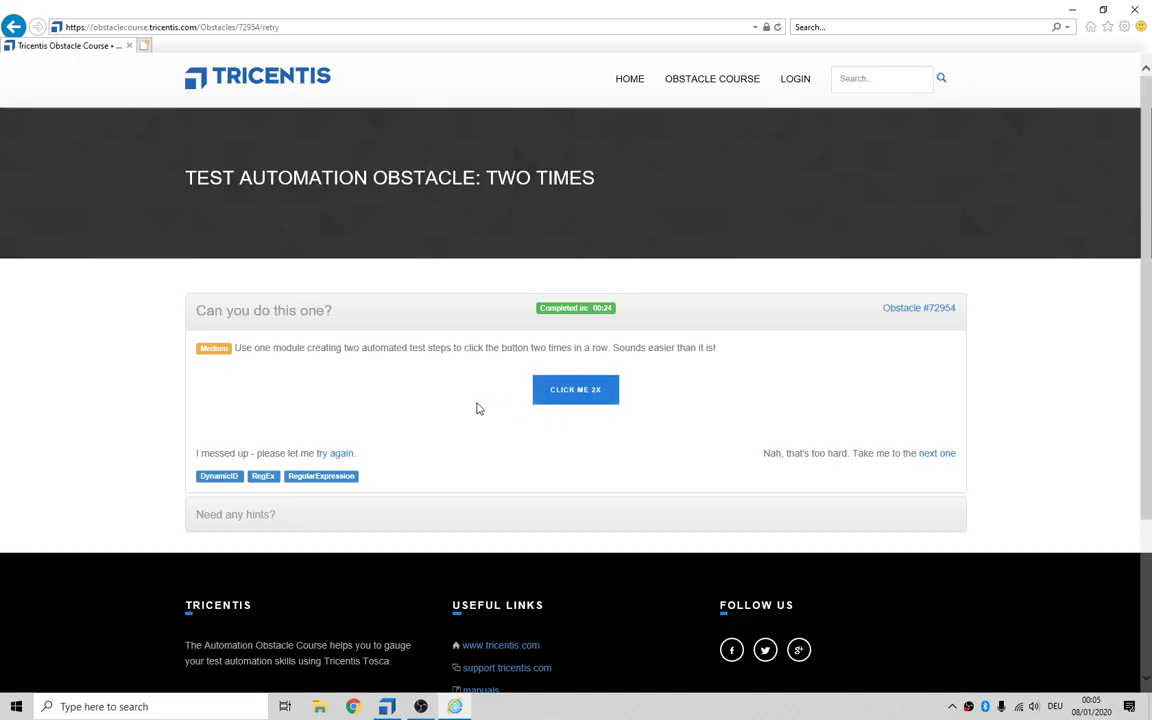
mouse_move(348, 358)
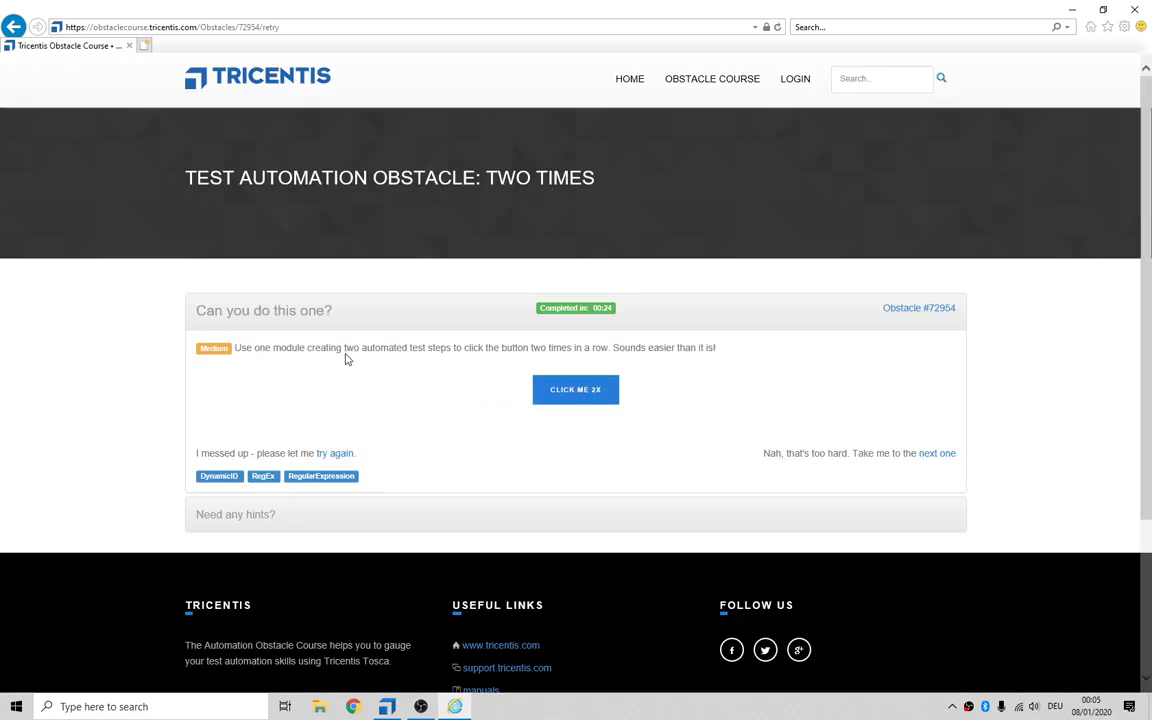
mouse_move(440, 352)
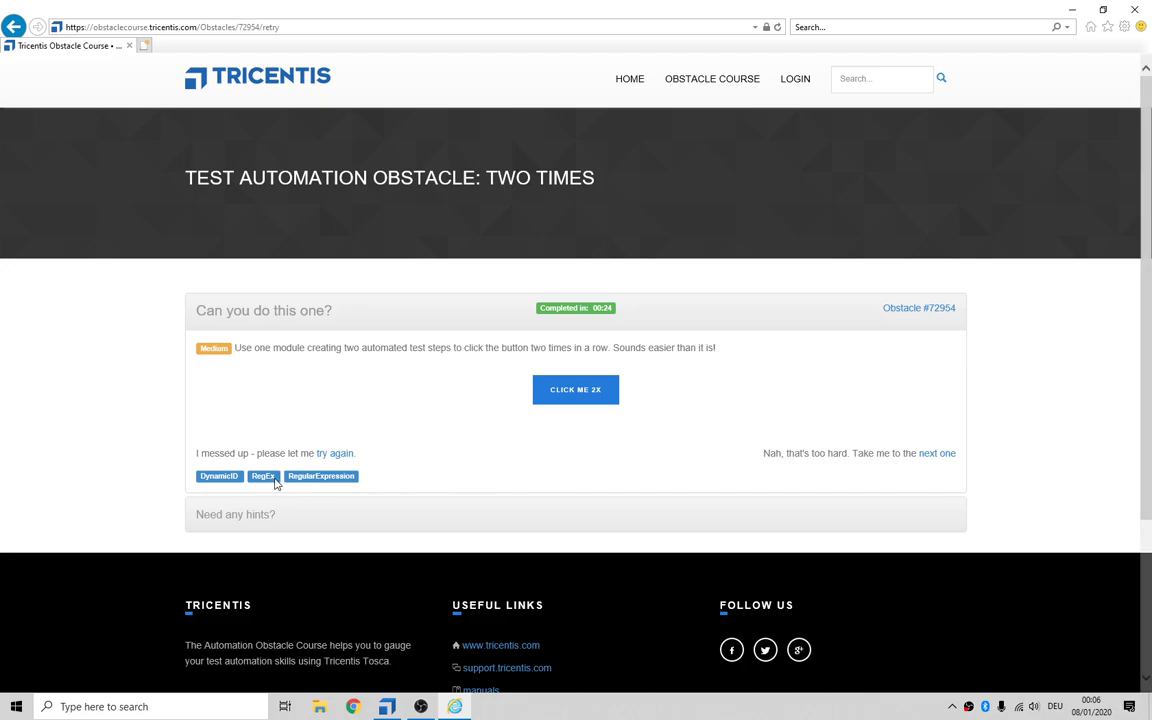
- Create a new module folder under Modules - Medium
click(380, 708)
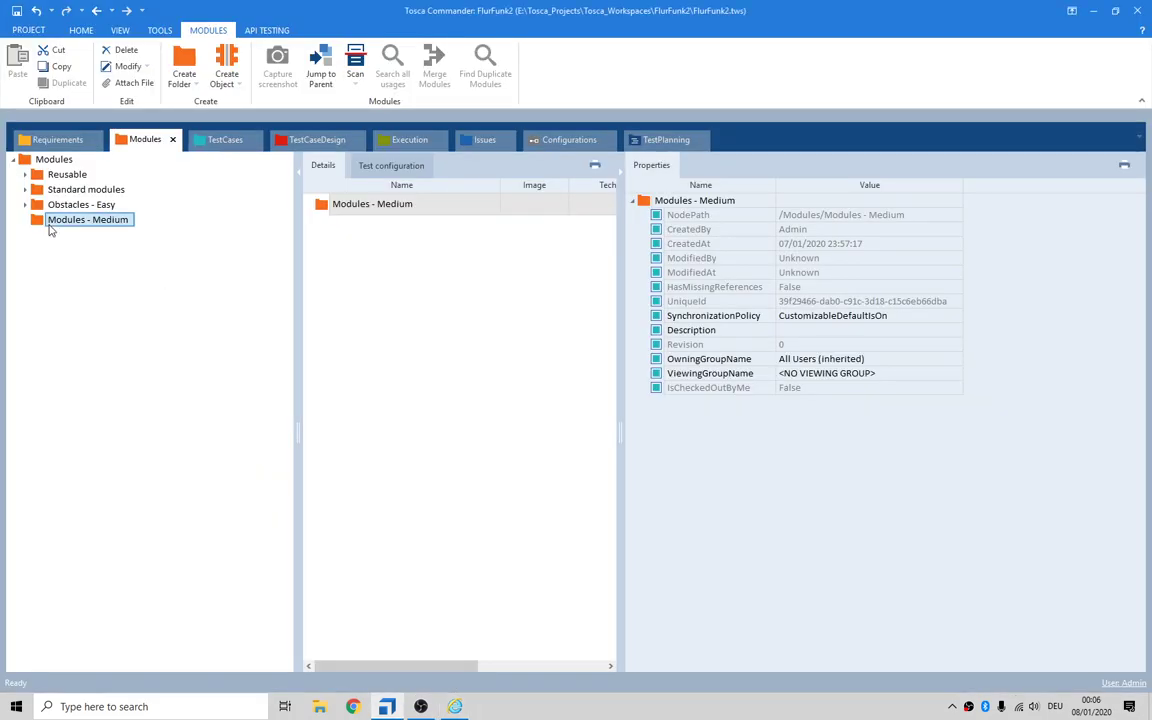
mouse_move(80, 228)
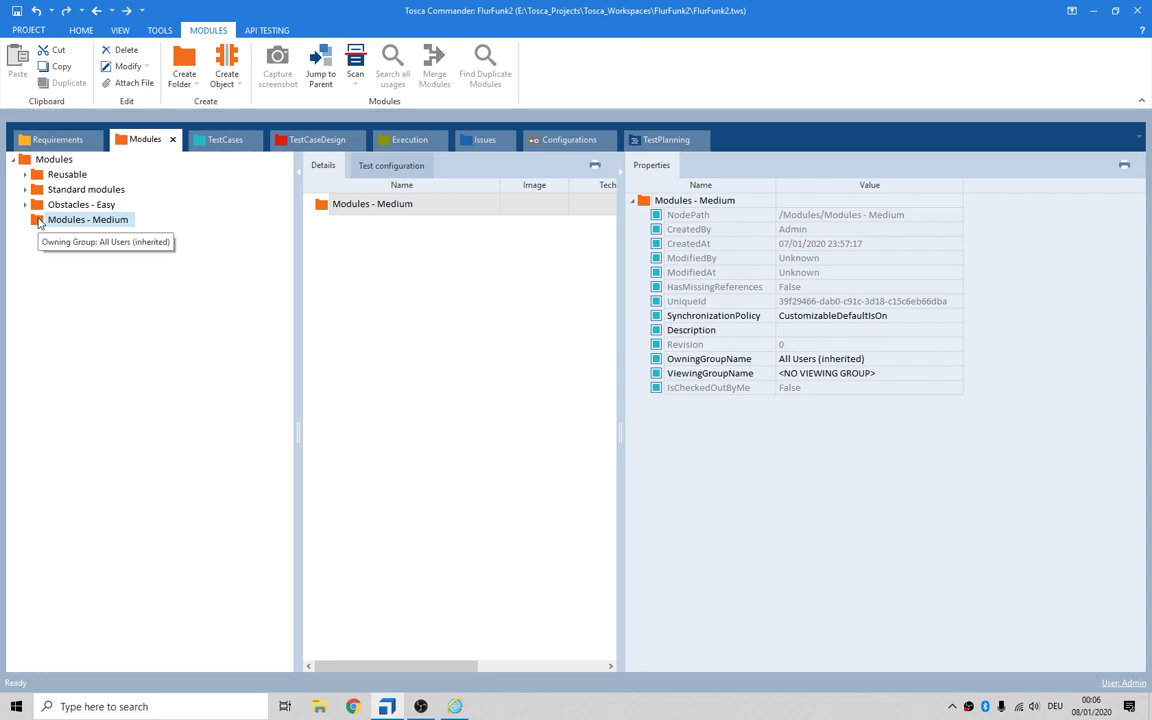
right_click(84, 218)
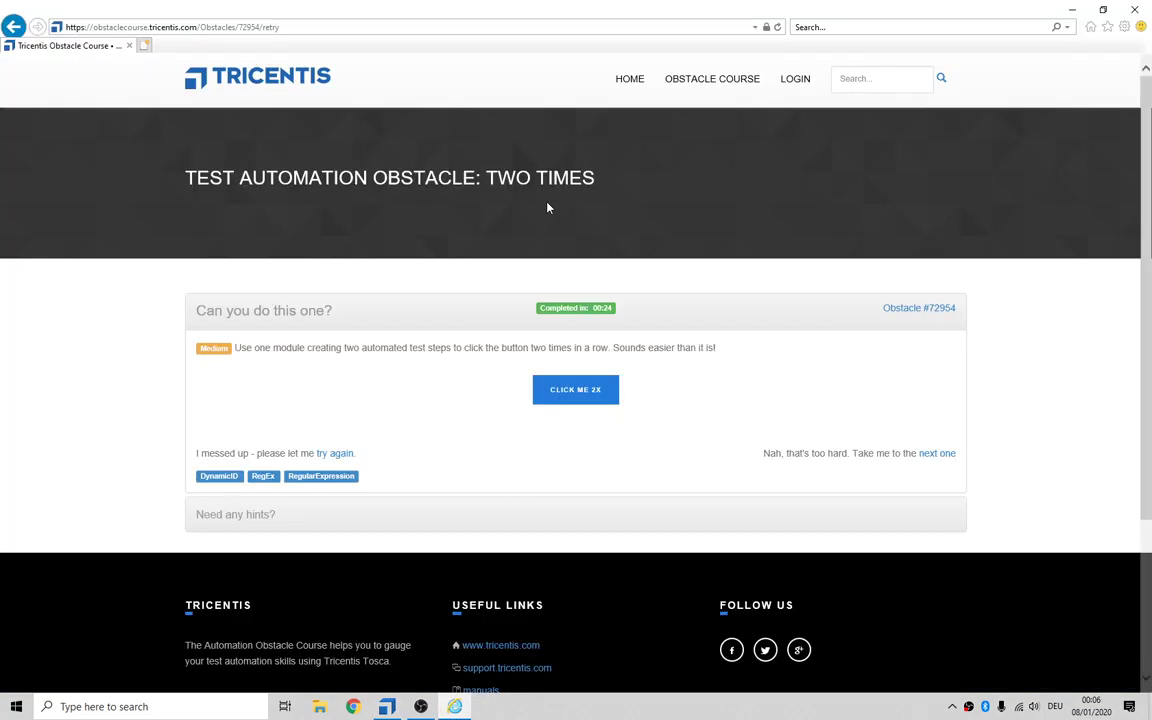
double_click(250, 28)
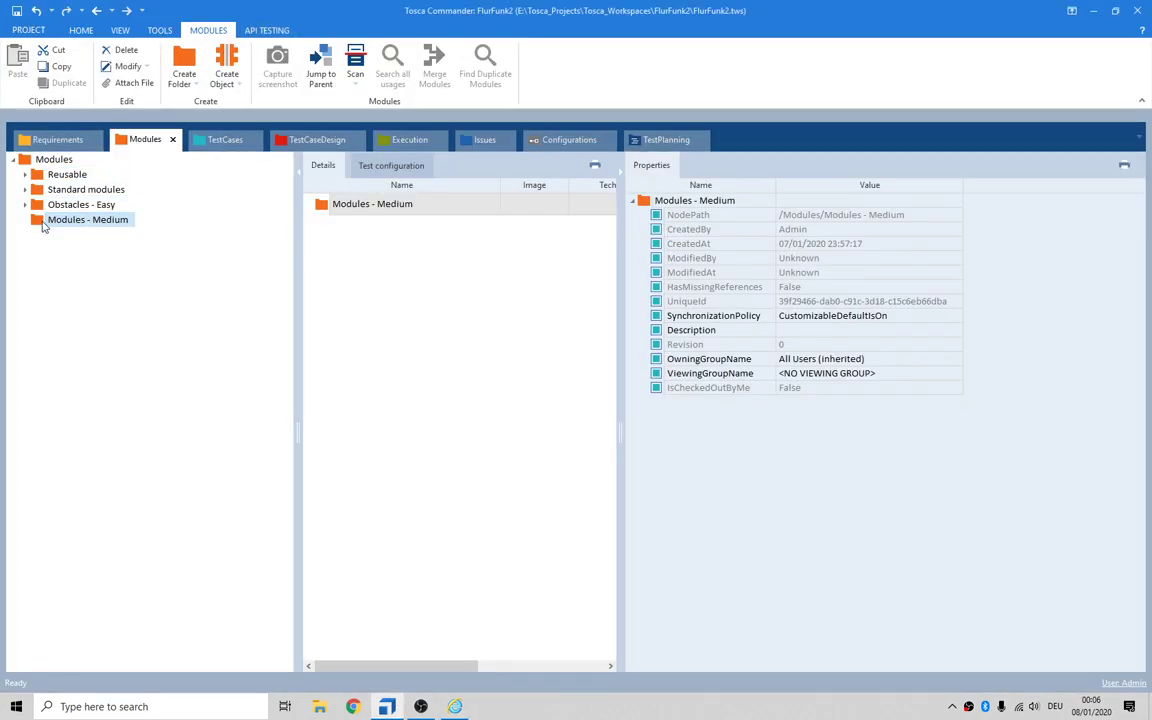
click(182, 64)
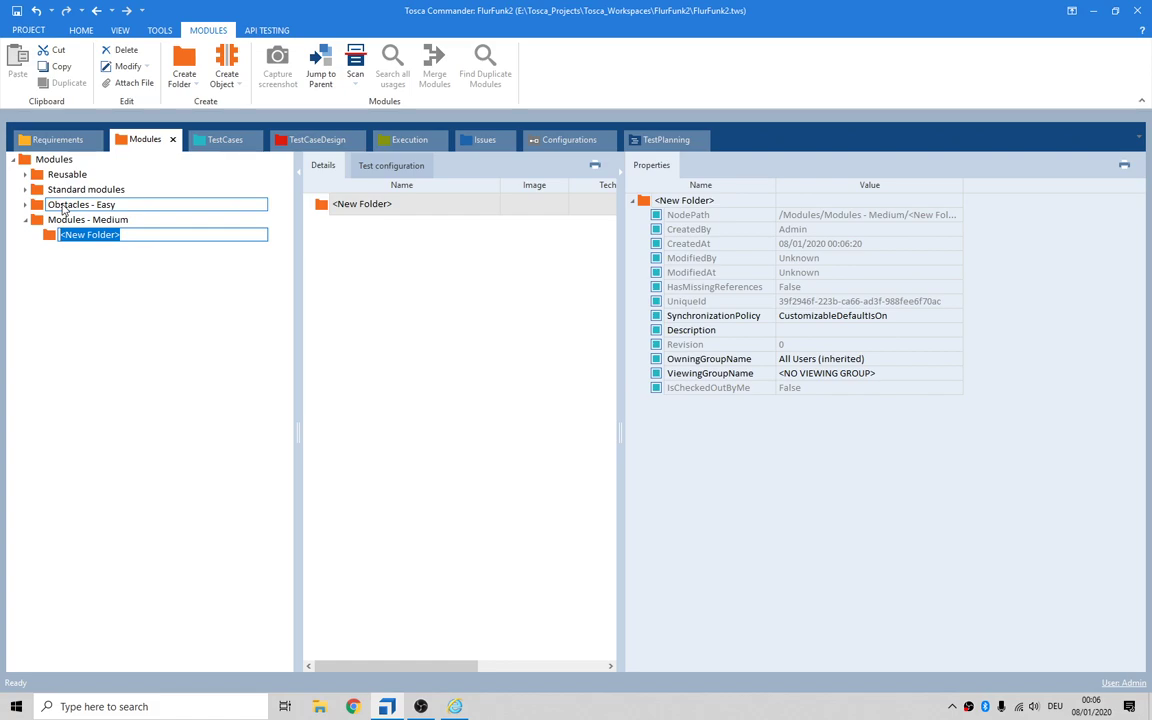
mouse_move(64, 216)
text(72954: Two Times)
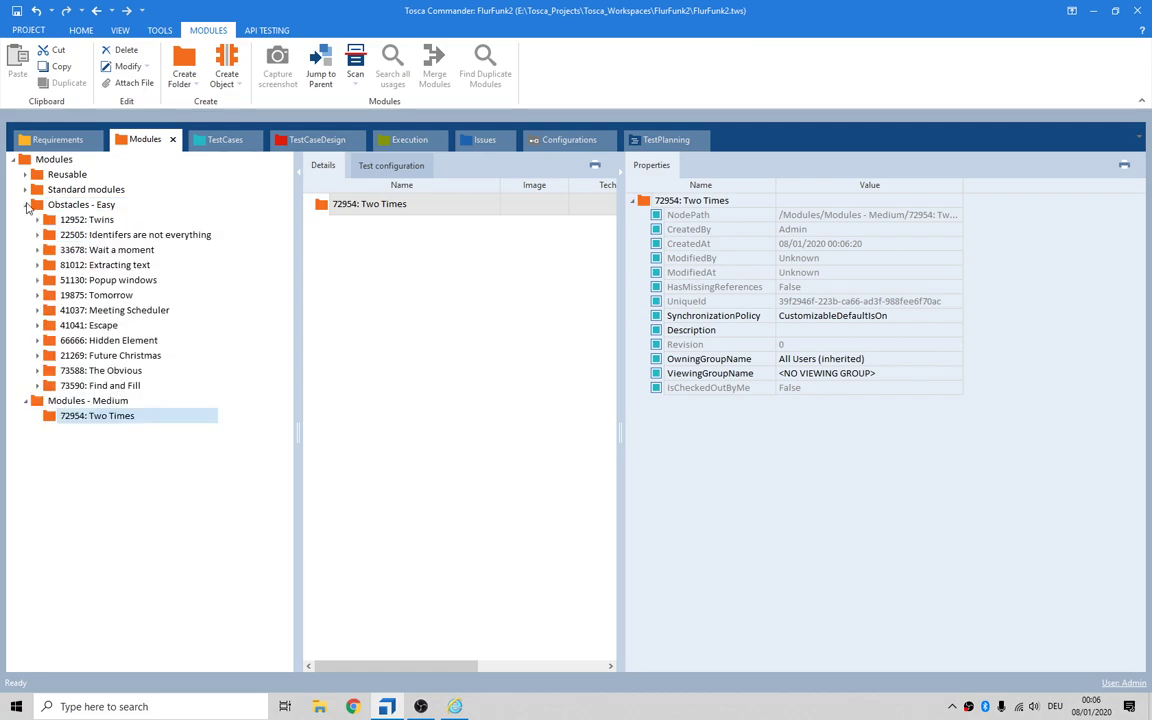
- Rename the new folder to '72954: Two Times'
click(26, 204)
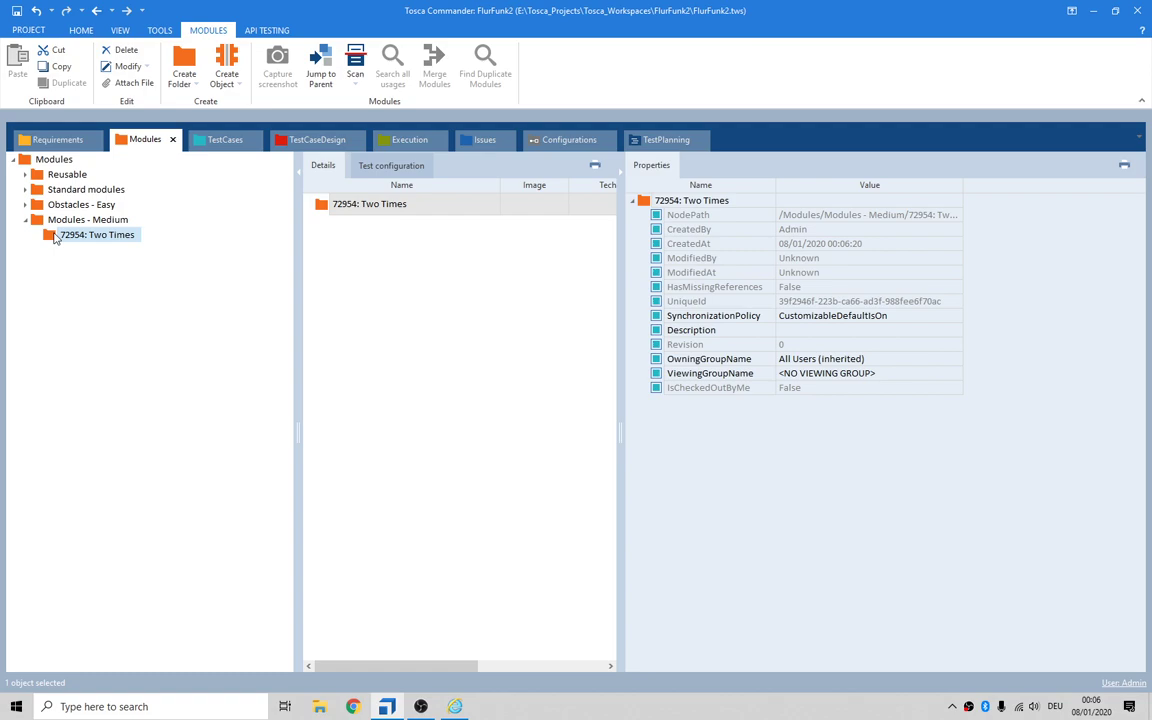
double_click(92, 234)
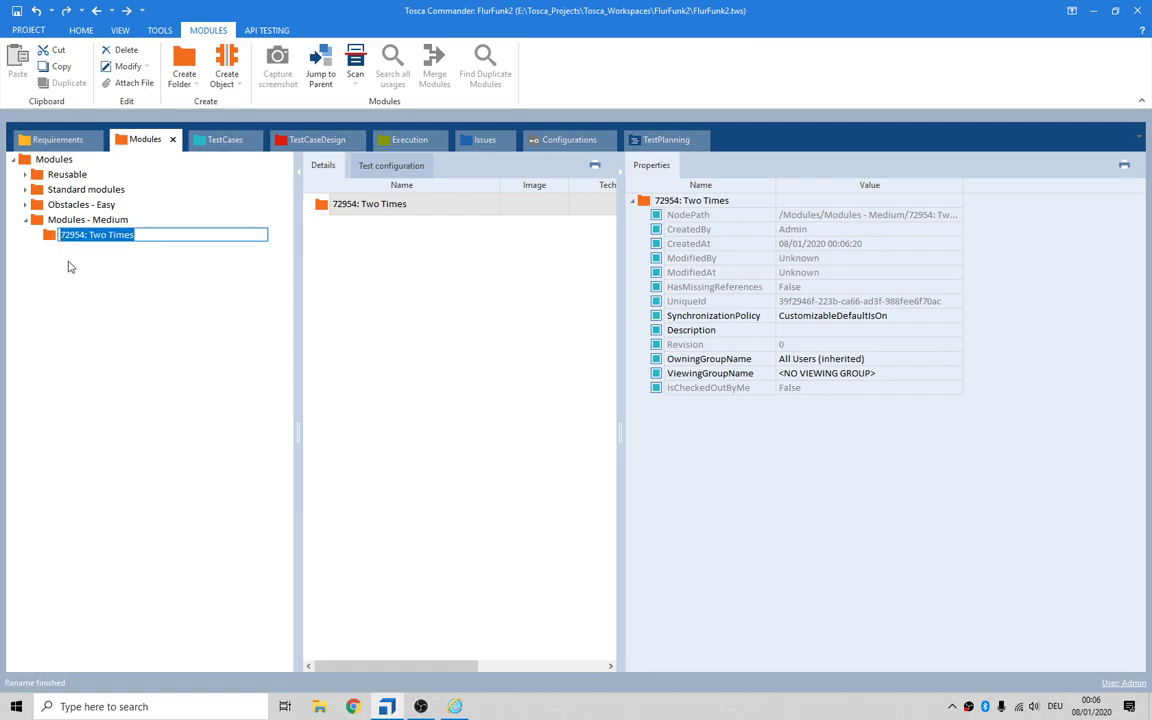
click(224, 140)
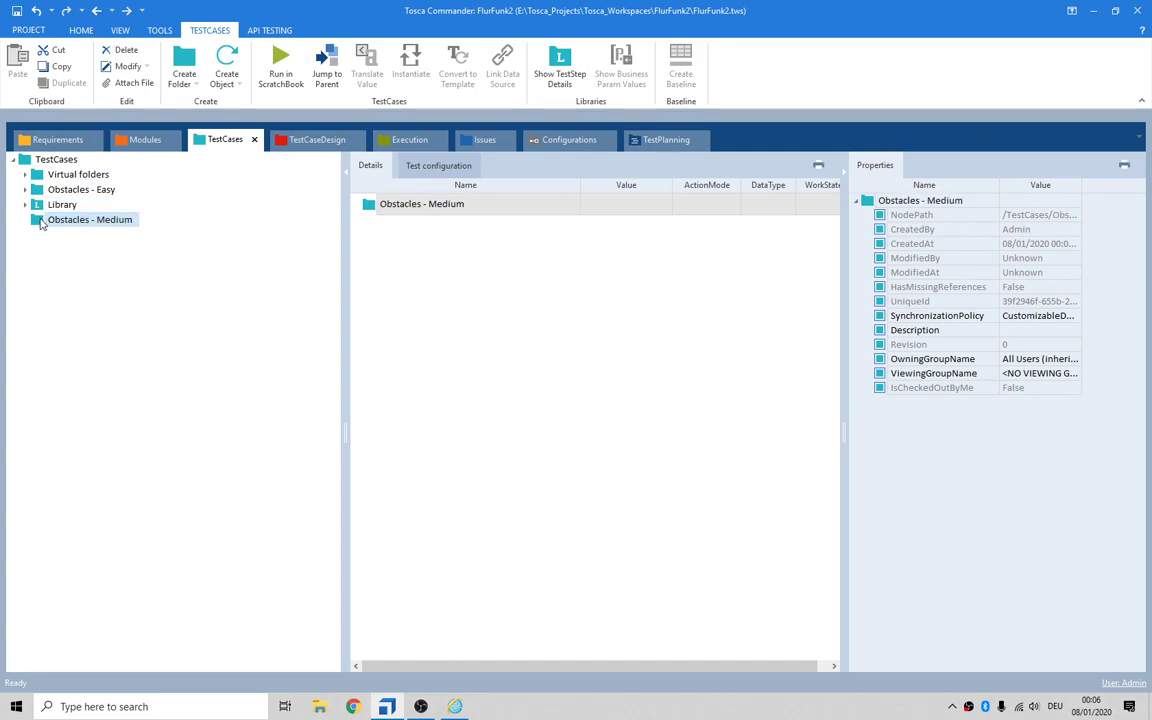
- Create a test case '72954: Two Times' in Obstacles - Medium and return to Modules
right_click(84, 218)
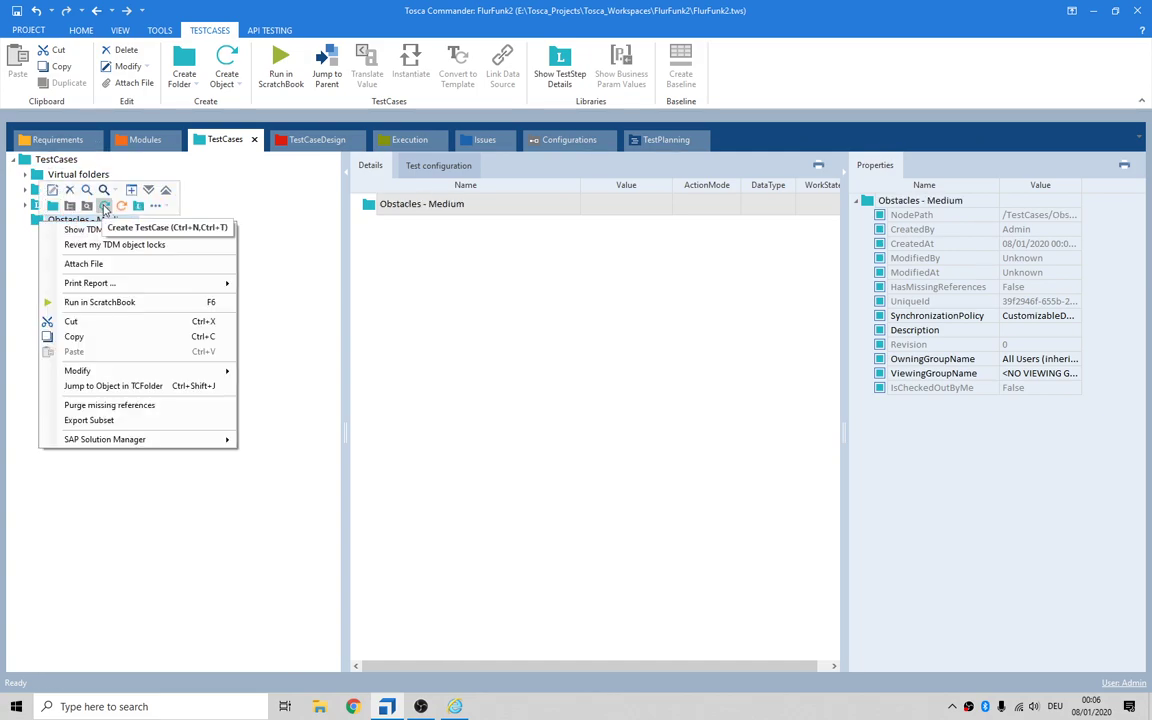
click(104, 206)
text(72954: Two Times)
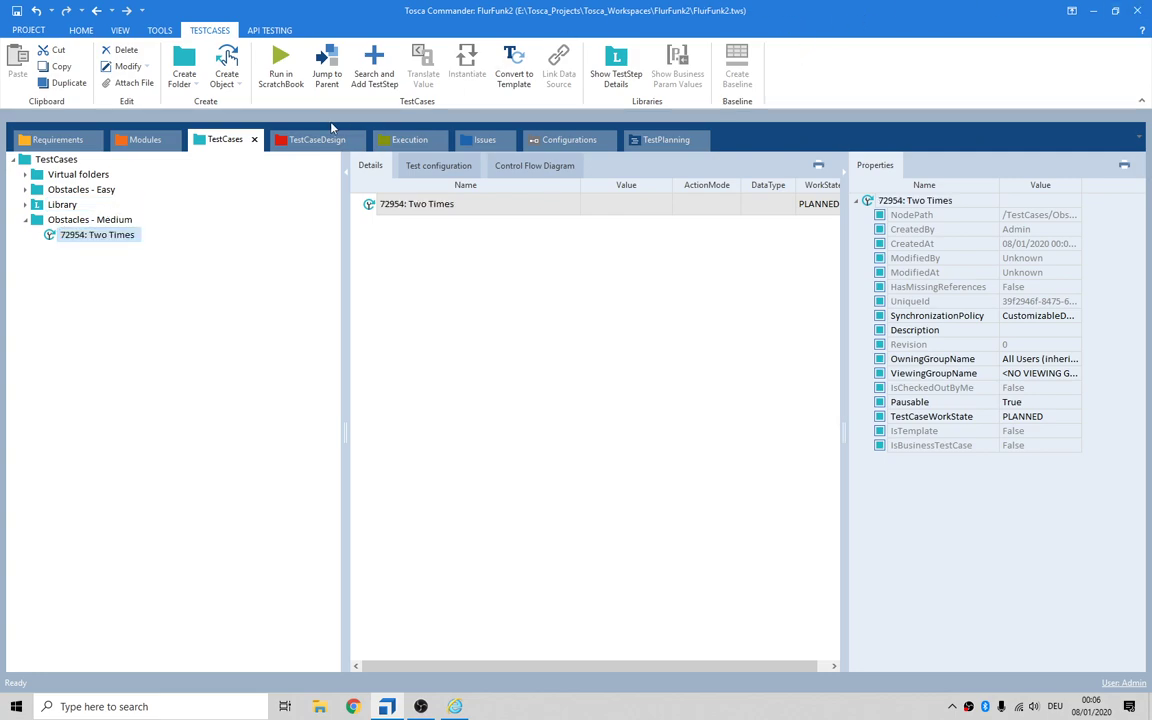
click(160, 140)
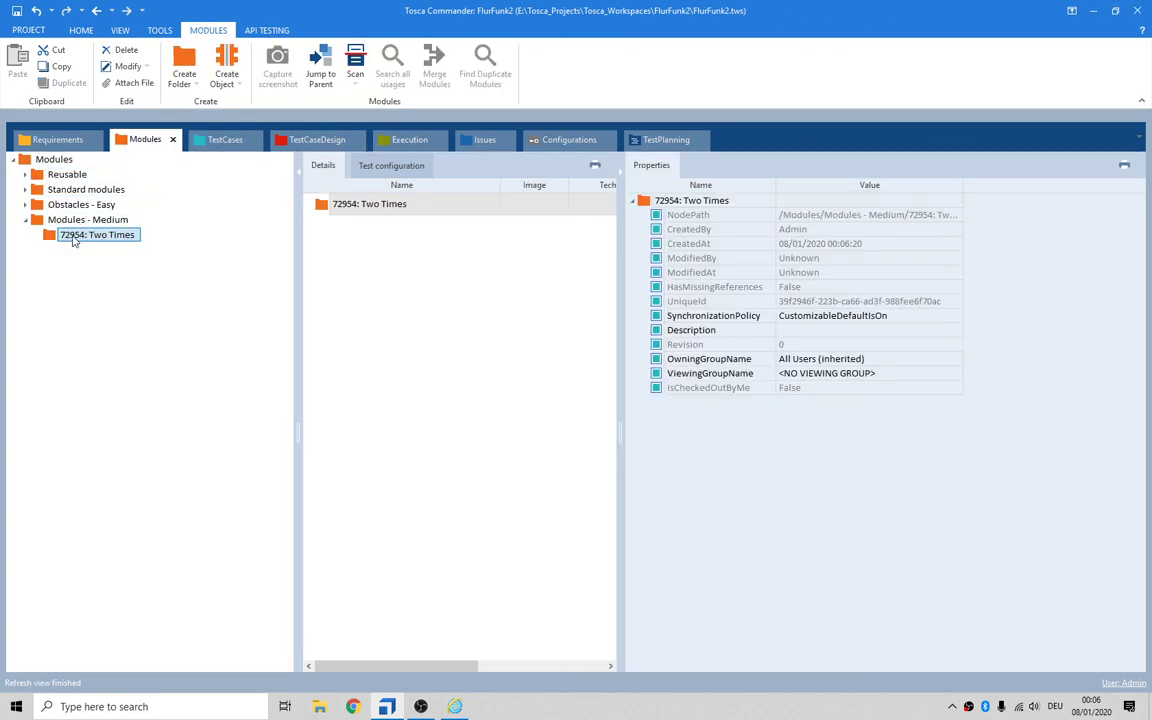
- Launch an Application scan into the 72954: Two Times module folder
right_click(96, 234)
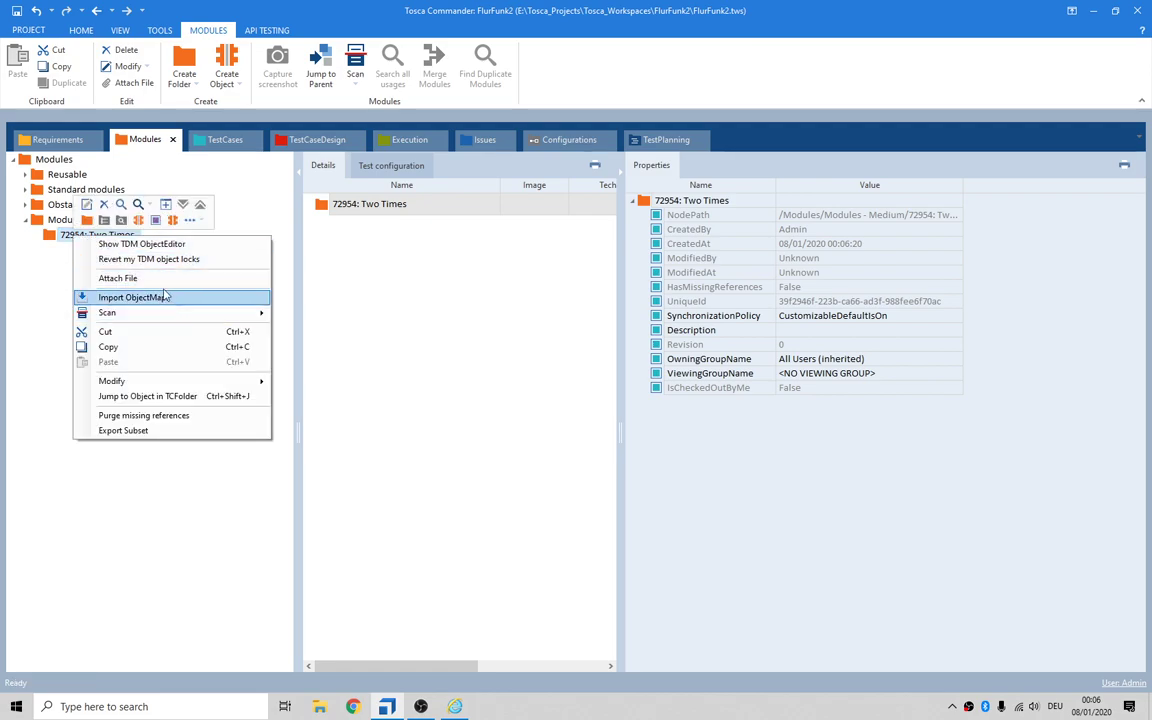
key(Escape)
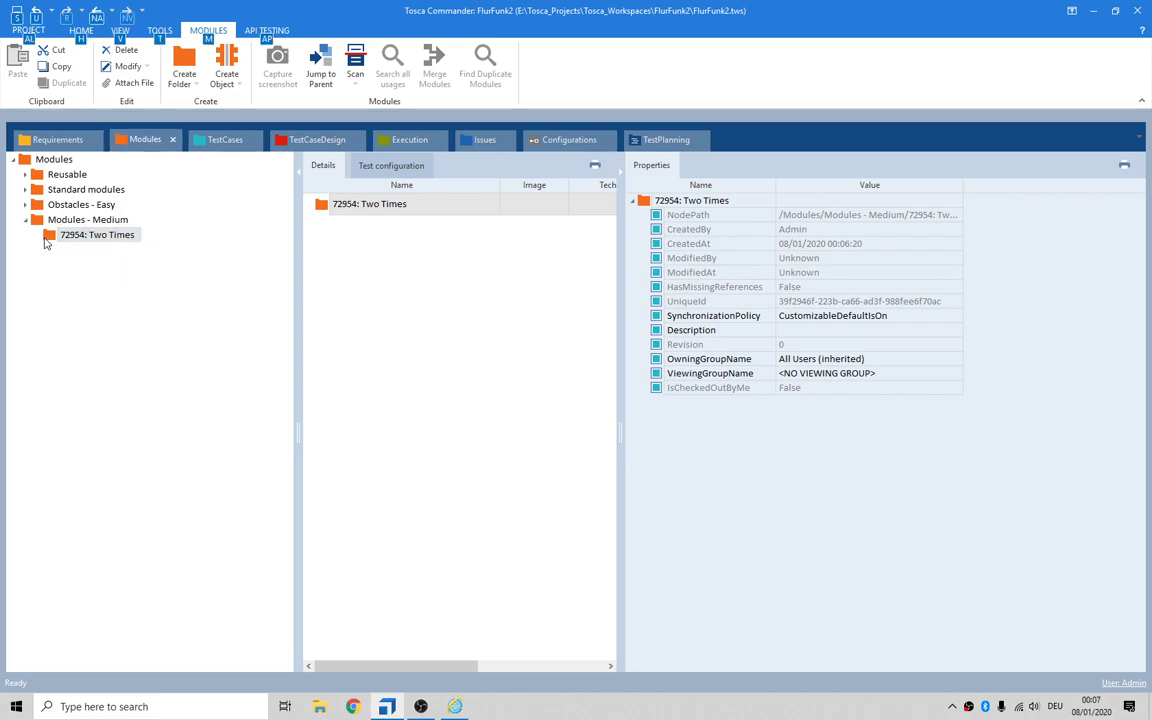
click(352, 64)
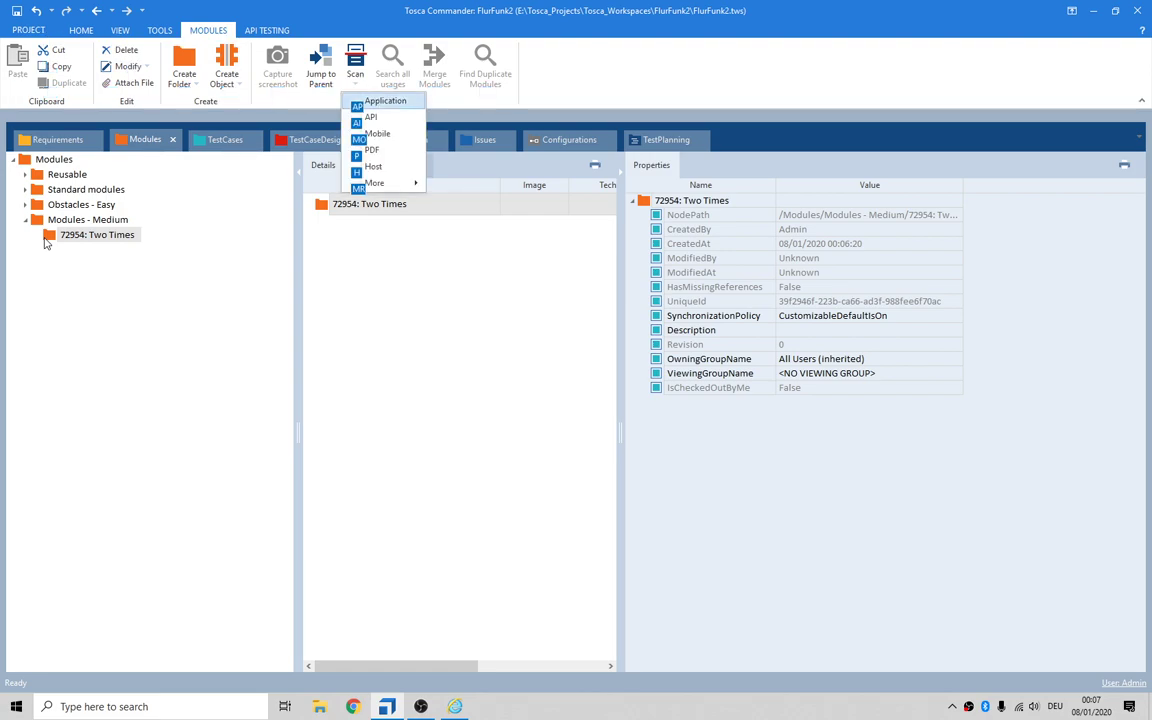
click(390, 100)
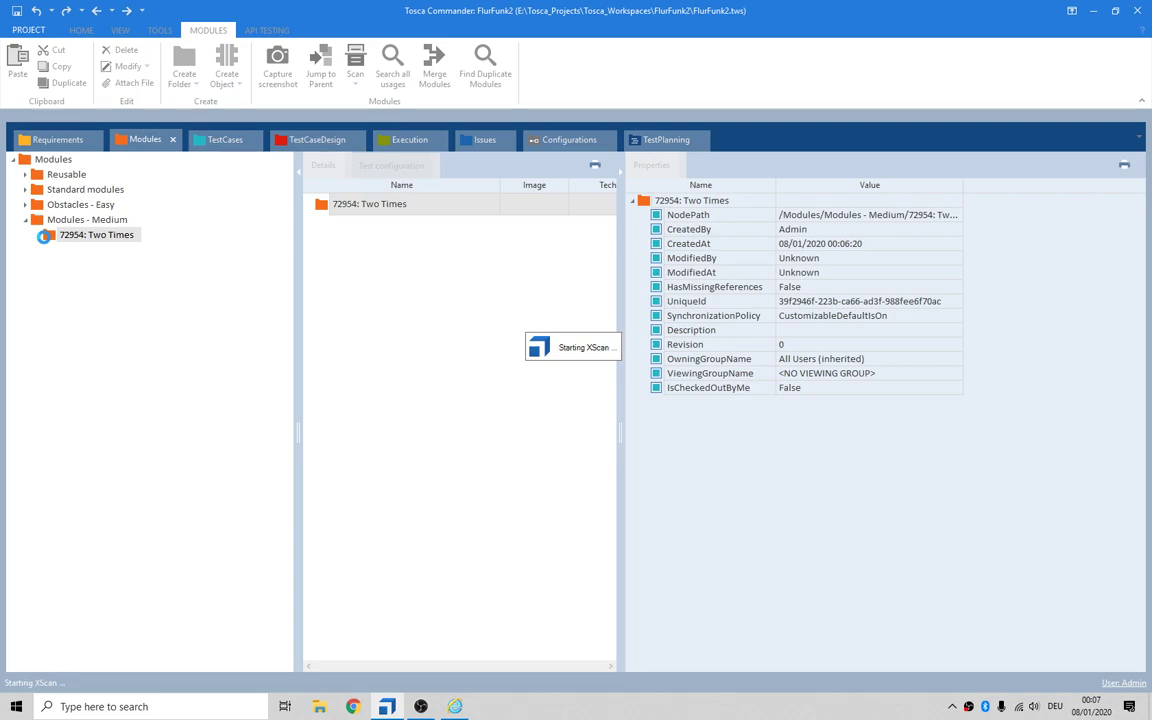
click(356, 56)
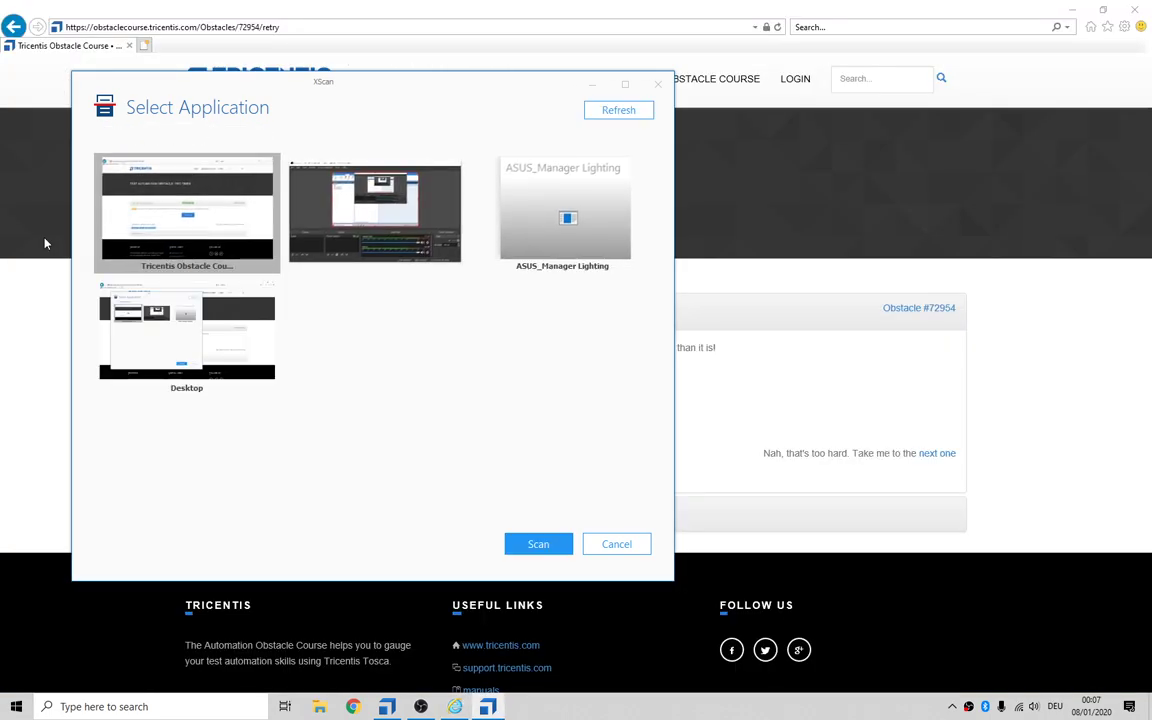
mouse_move(538, 544)
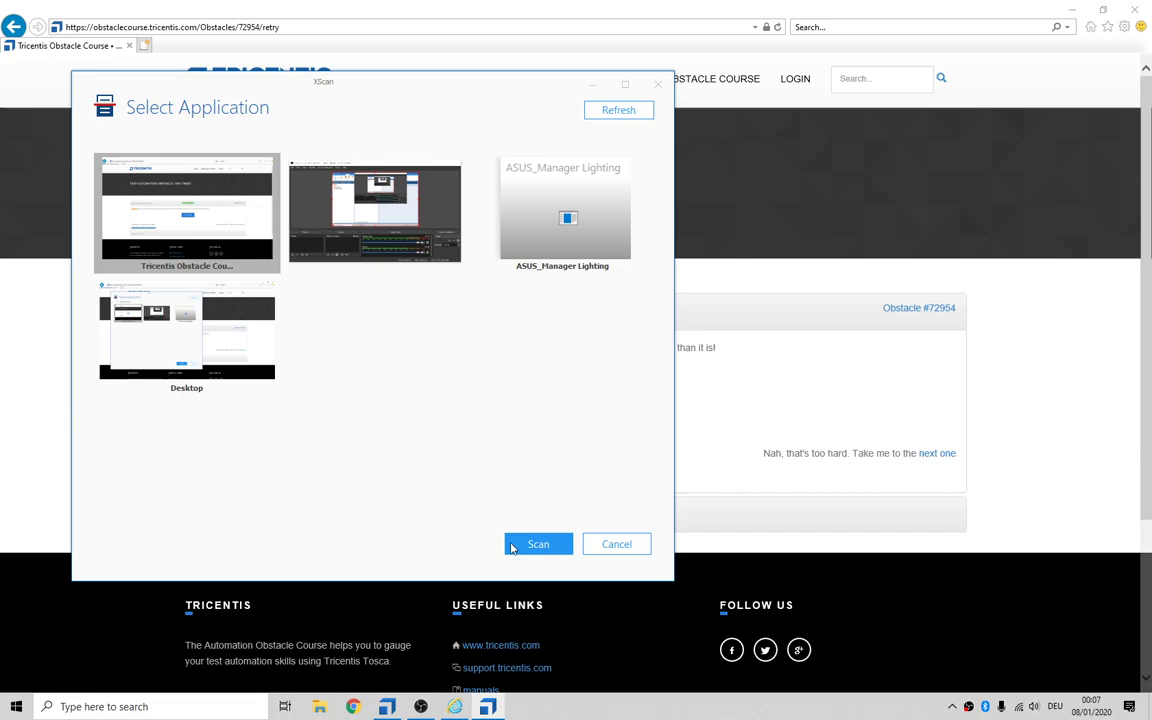
- Scan the Tricentis Obstacle Course window and start Select on screen
click(538, 544)
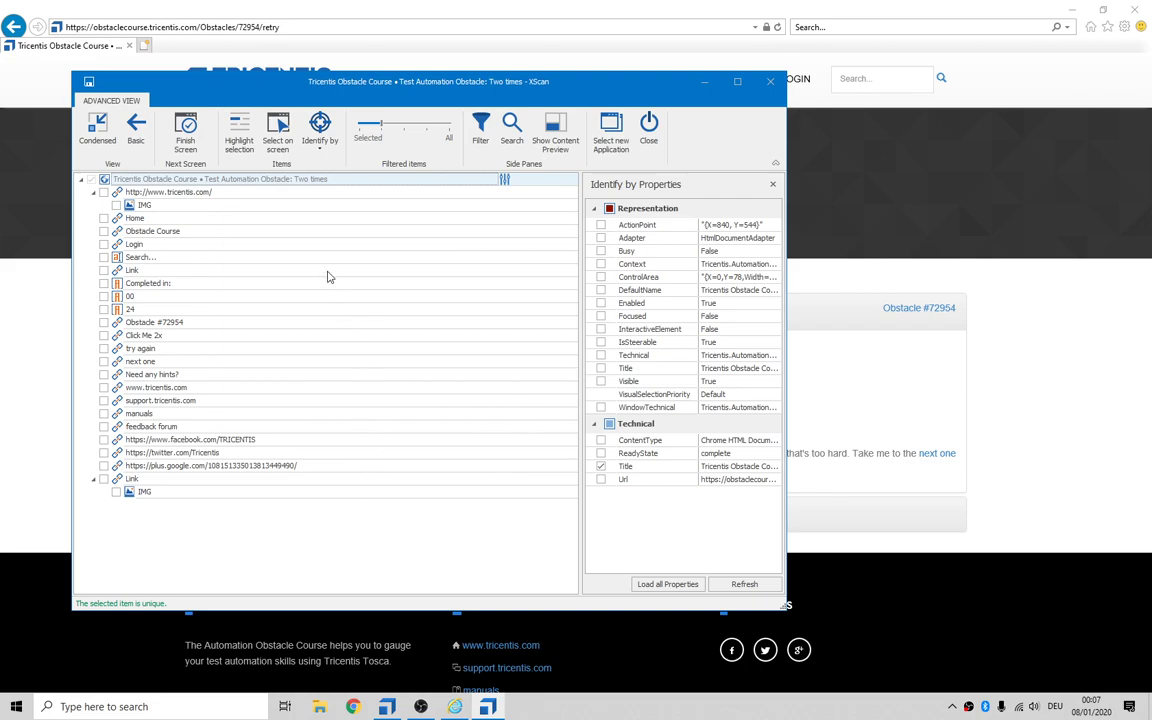
mouse_move(284, 252)
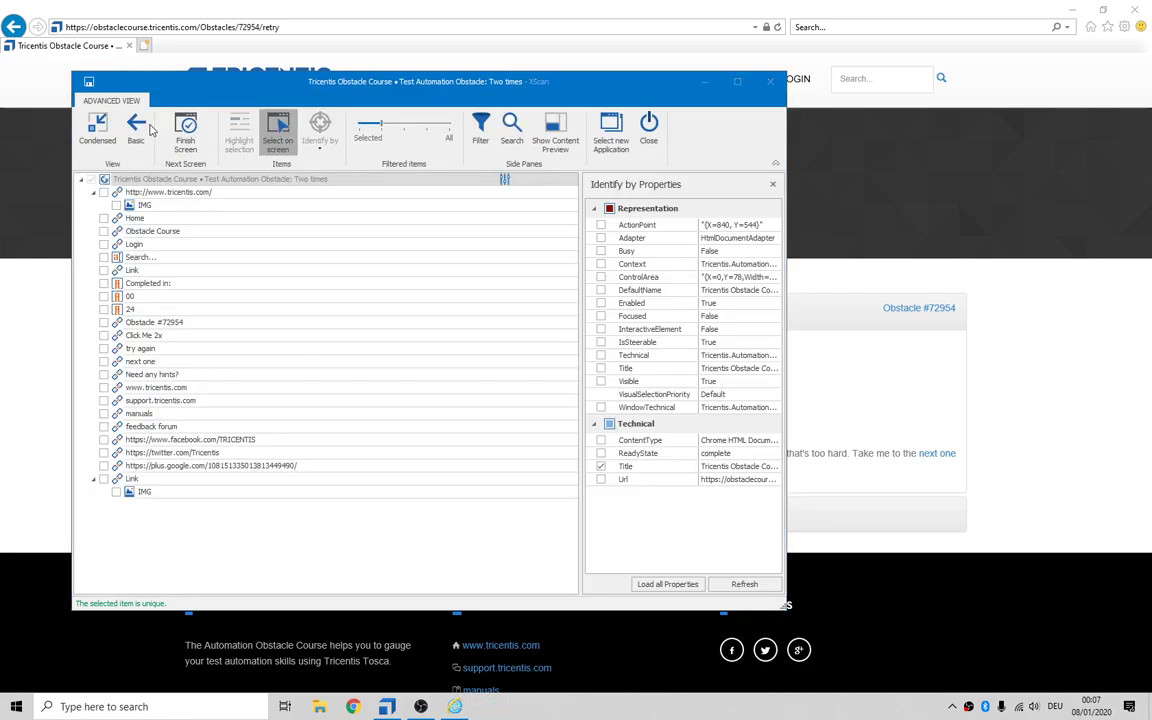
click(648, 120)
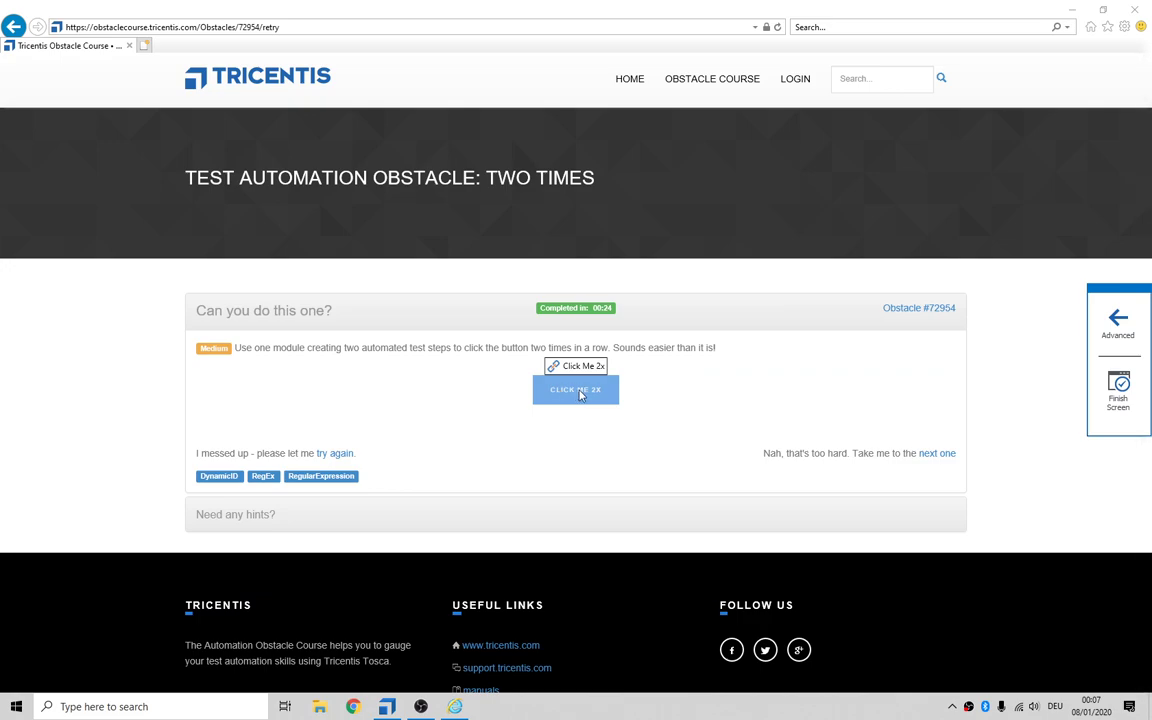
- Capture the Click Me 2x button, save it as a module with Finish Screen, and capture it again
click(576, 388)
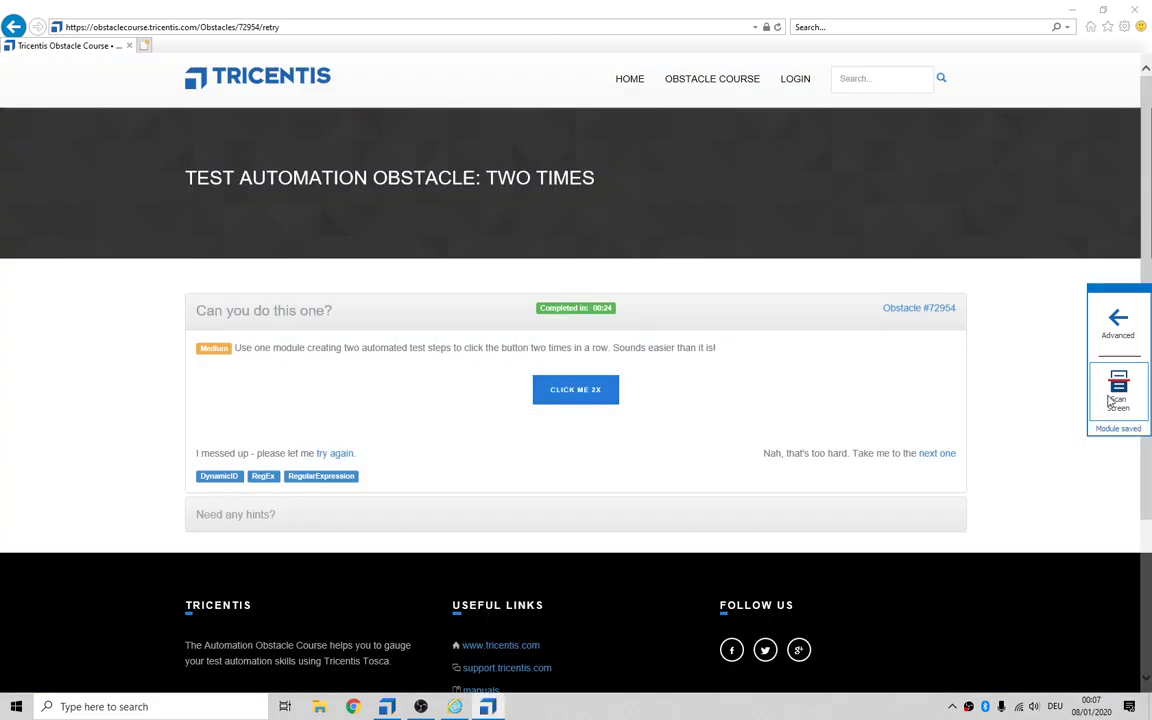
click(576, 388)
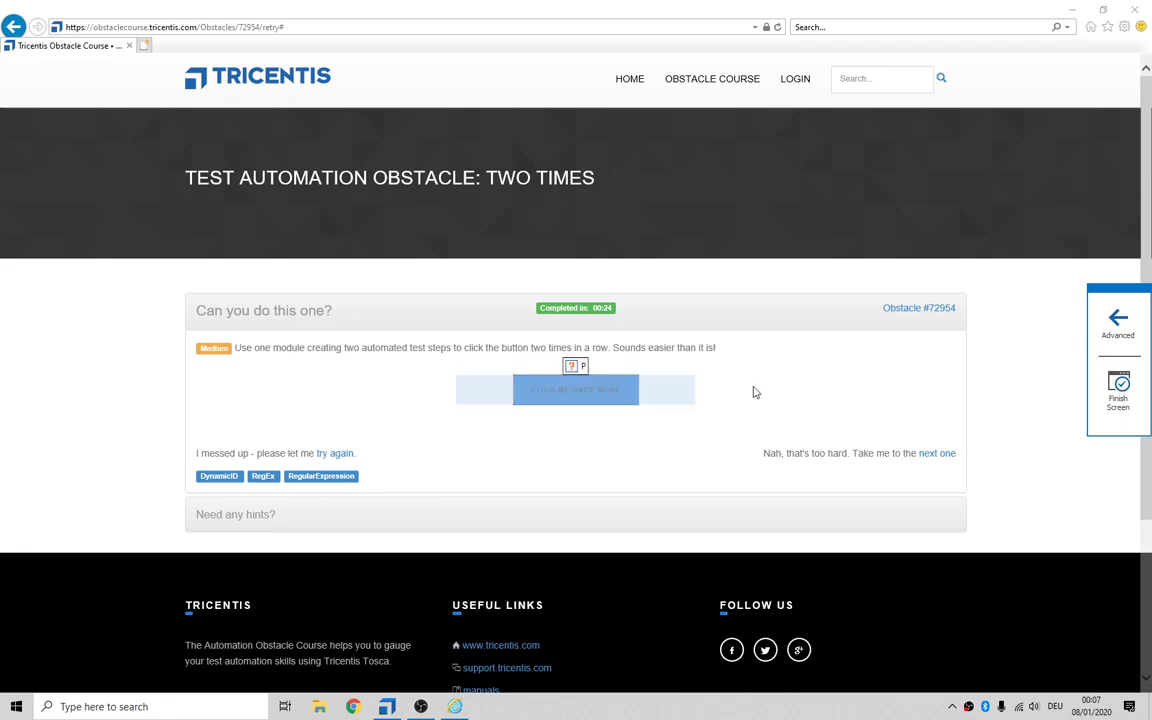
click(1118, 402)
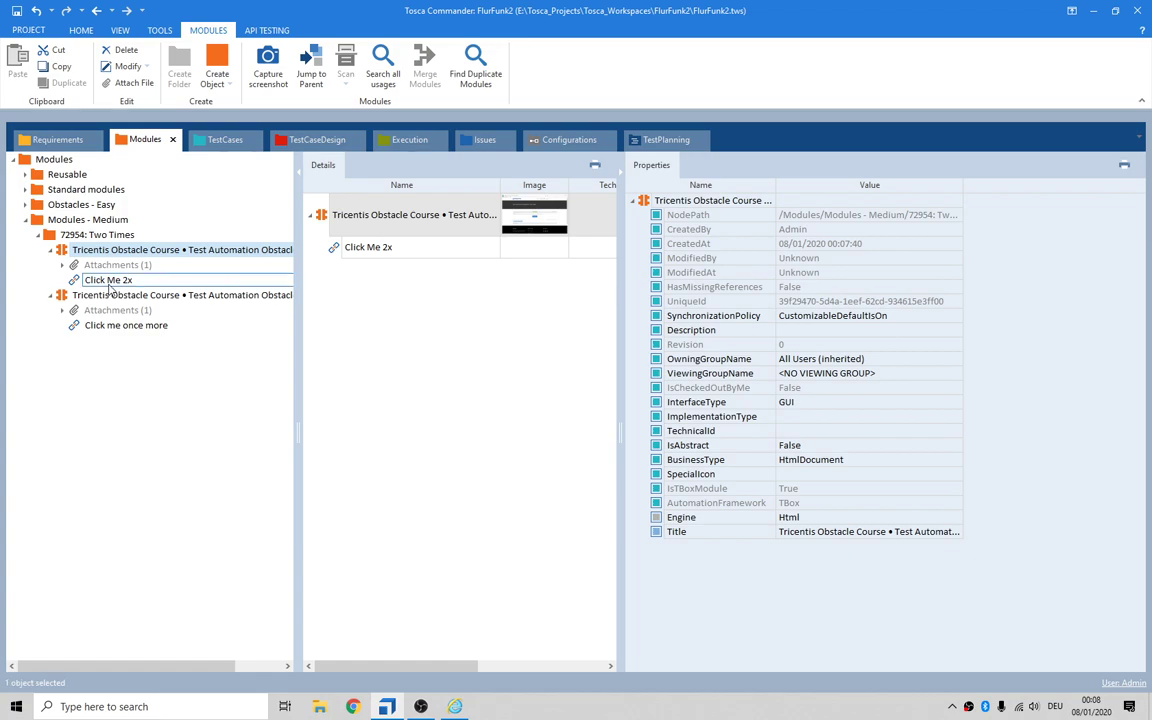
click(128, 324)
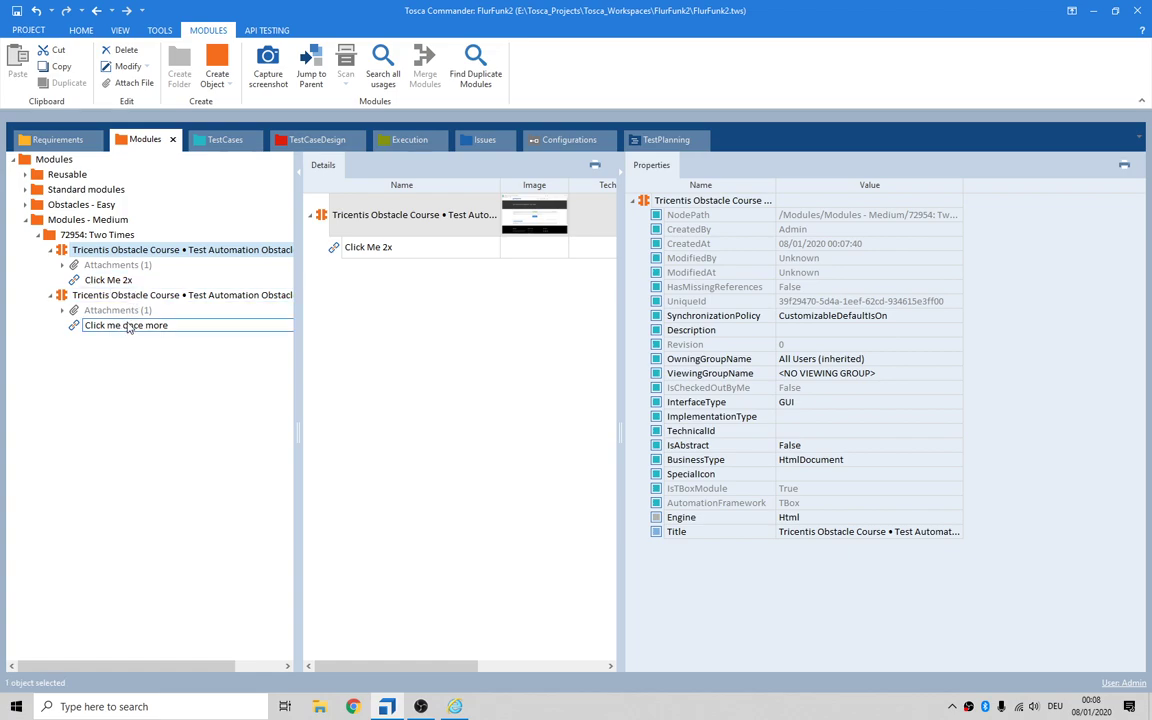
click(108, 280)
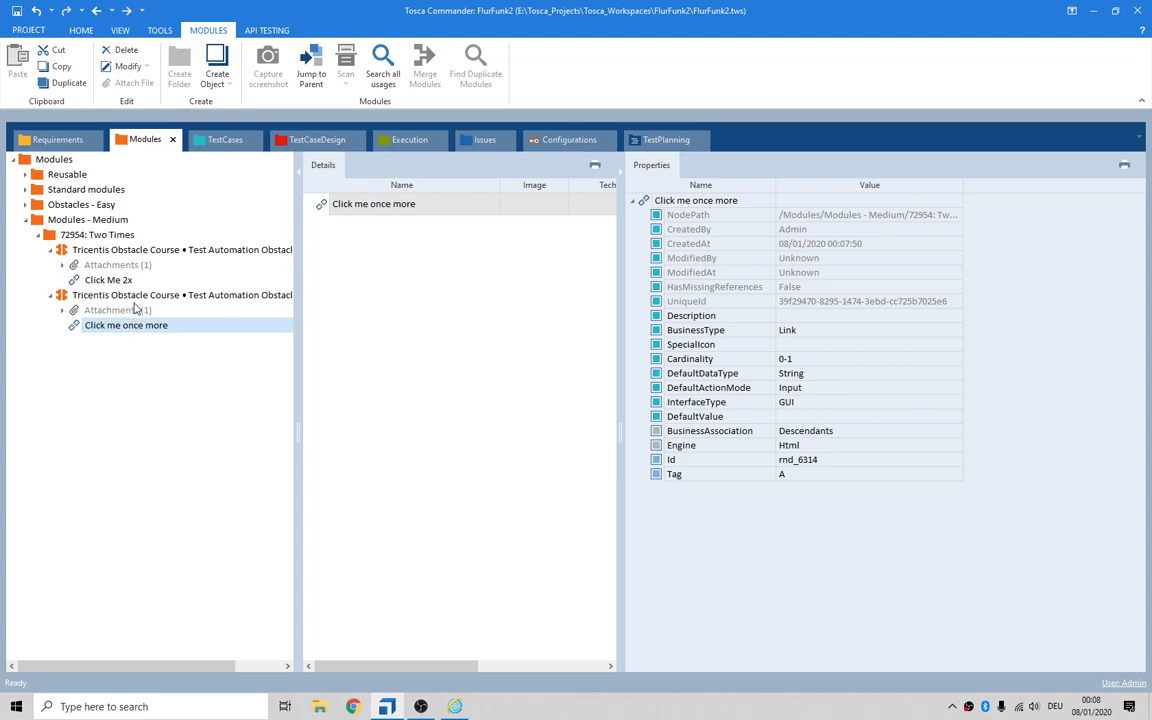
click(108, 280)
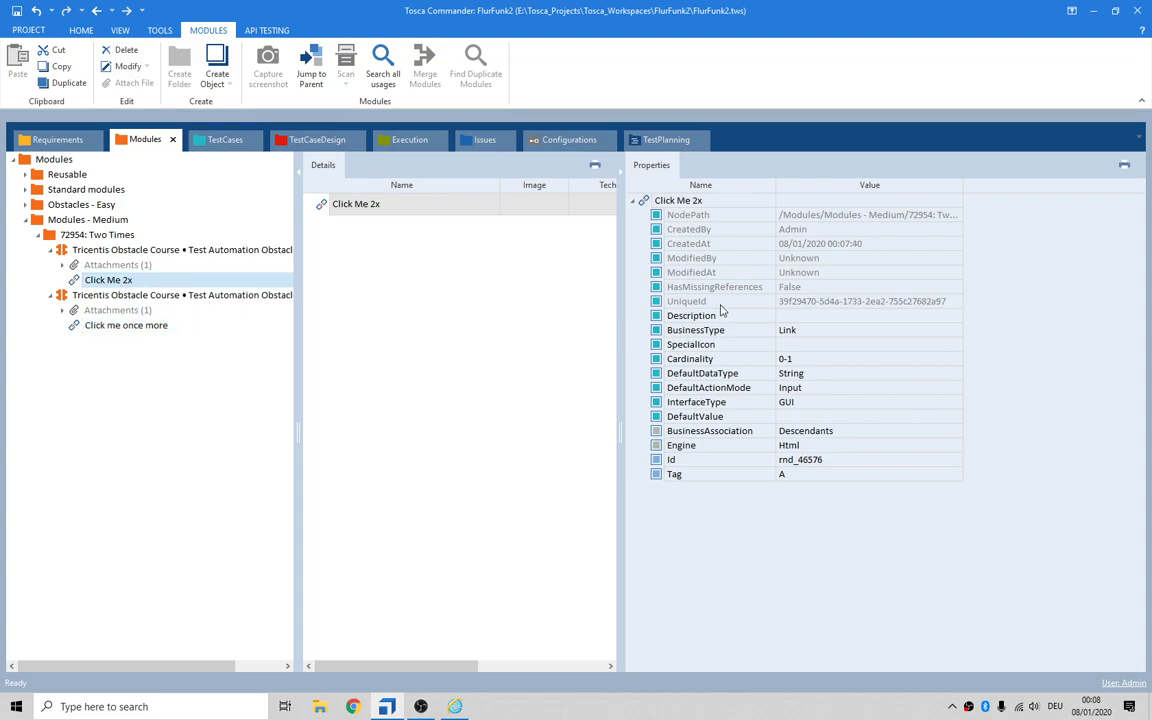
mouse_move(856, 256)
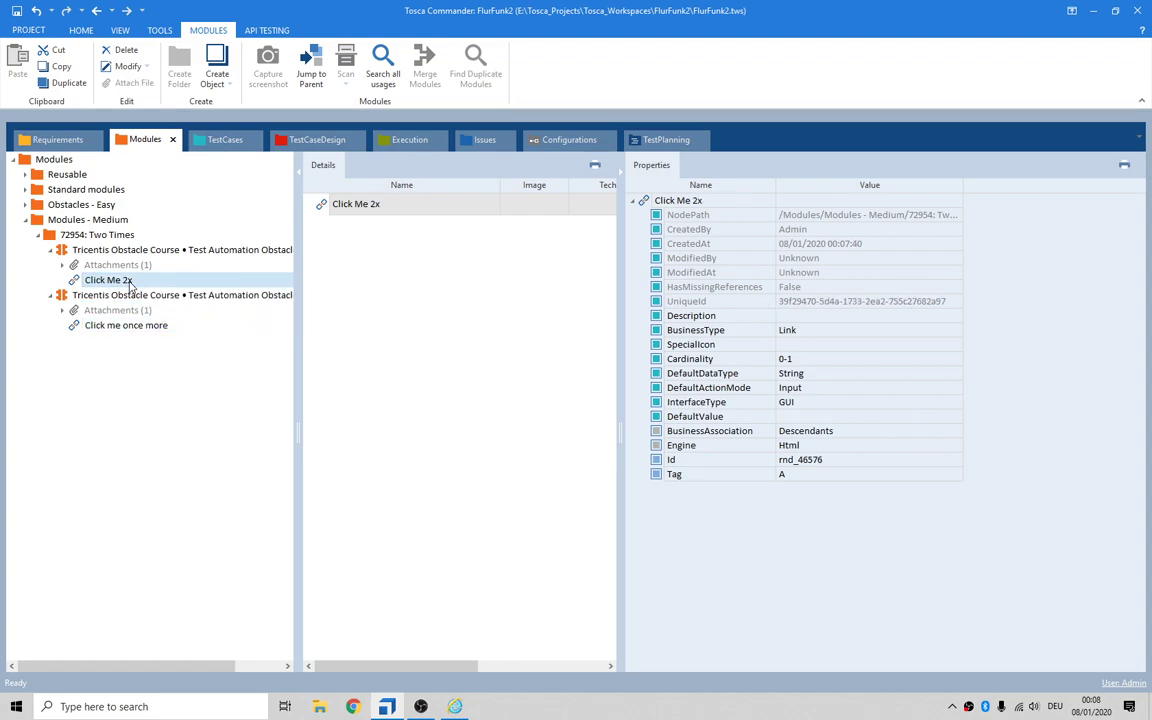
click(126, 324)
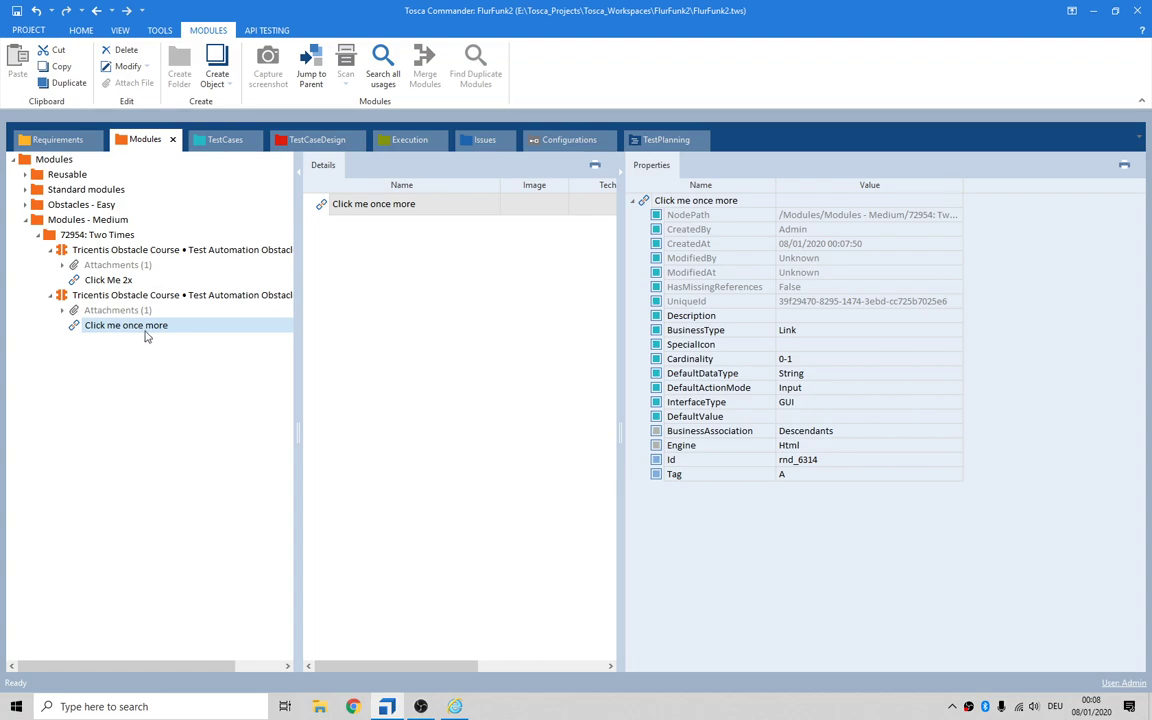
mouse_move(788, 468)
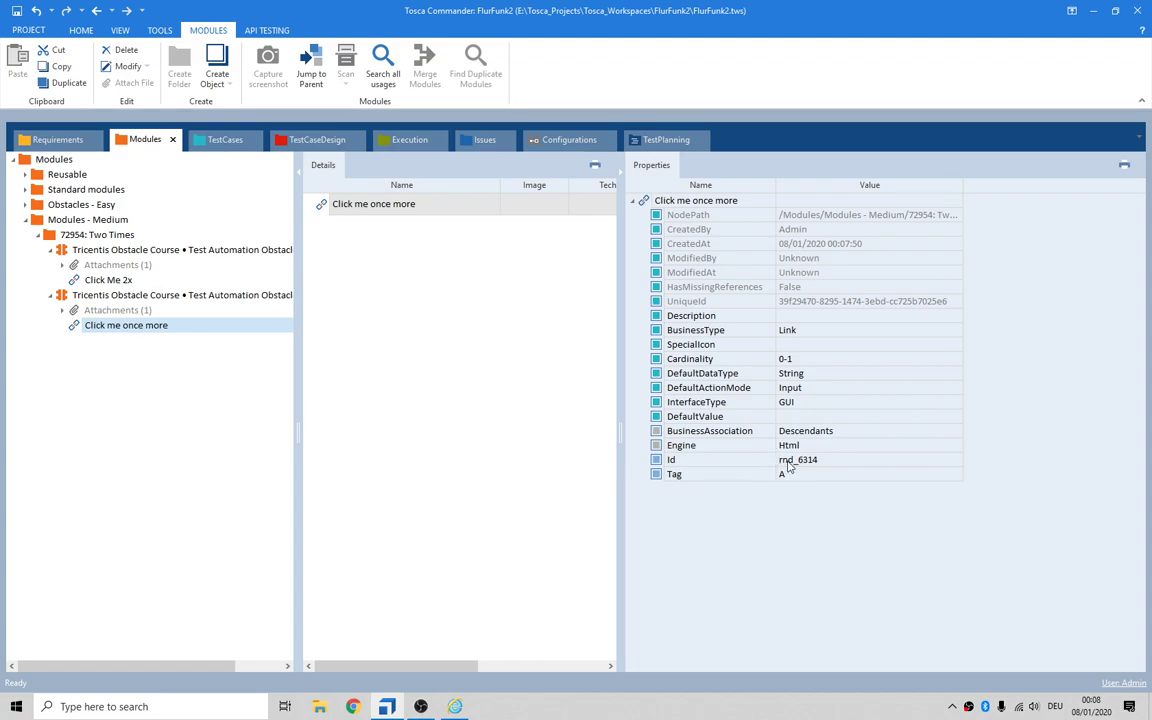
mouse_move(780, 502)
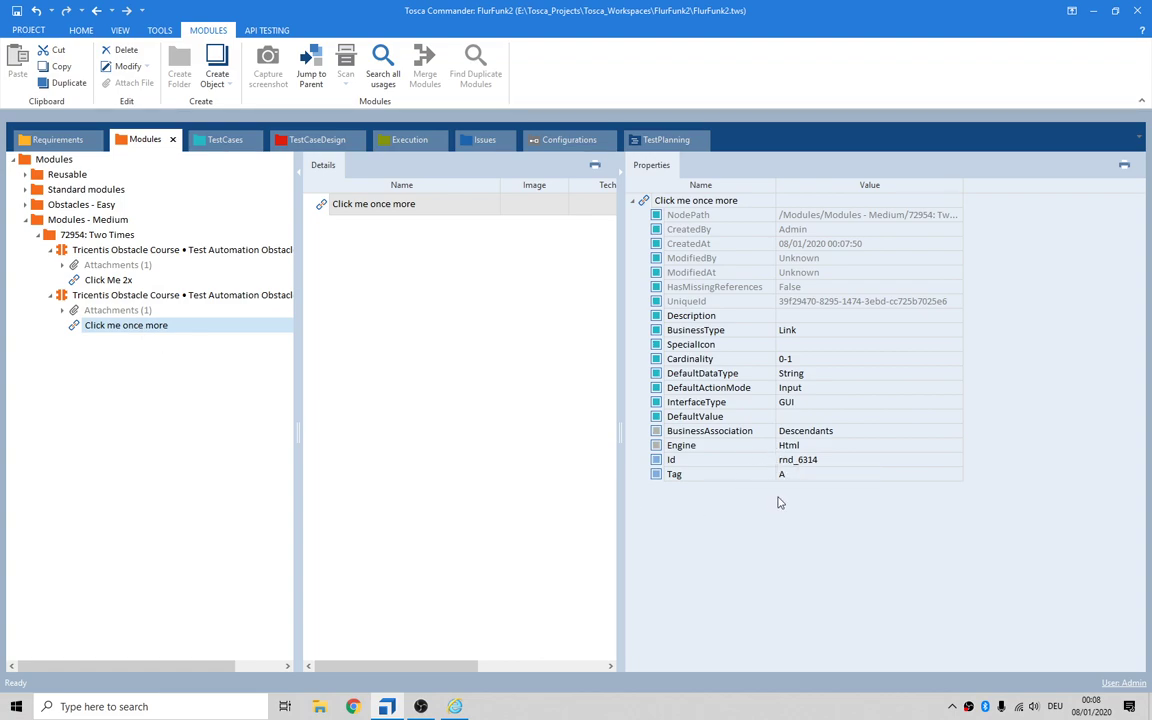
mouse_move(784, 504)
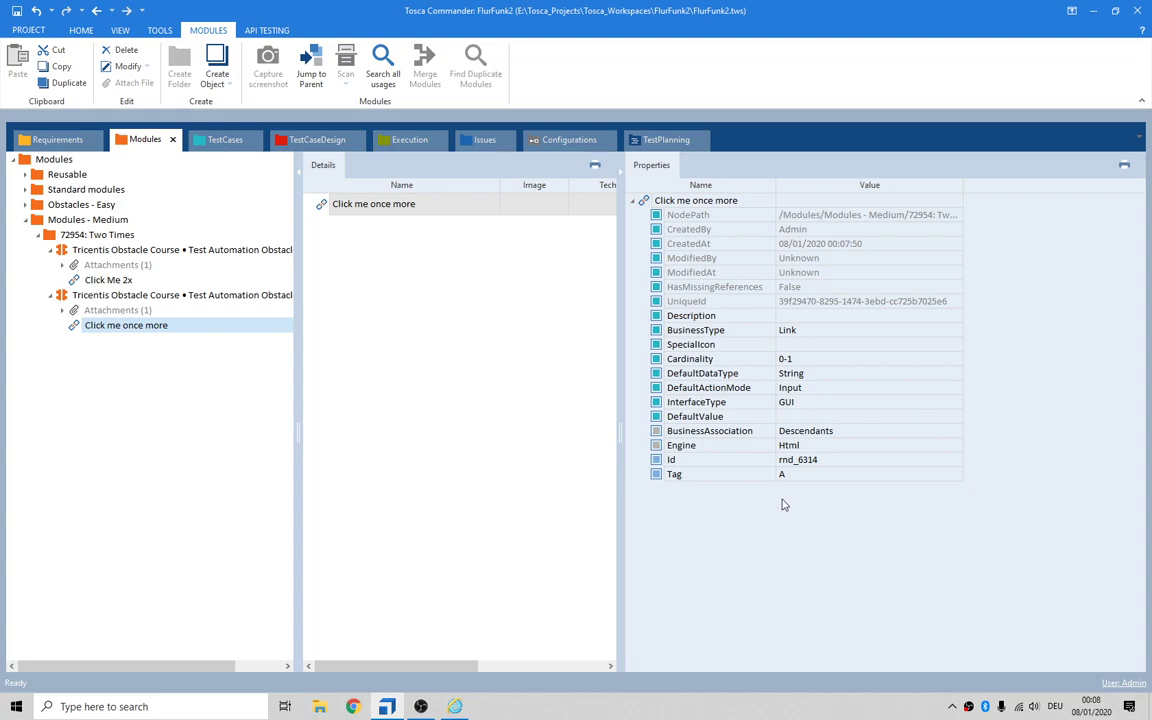
click(150, 294)
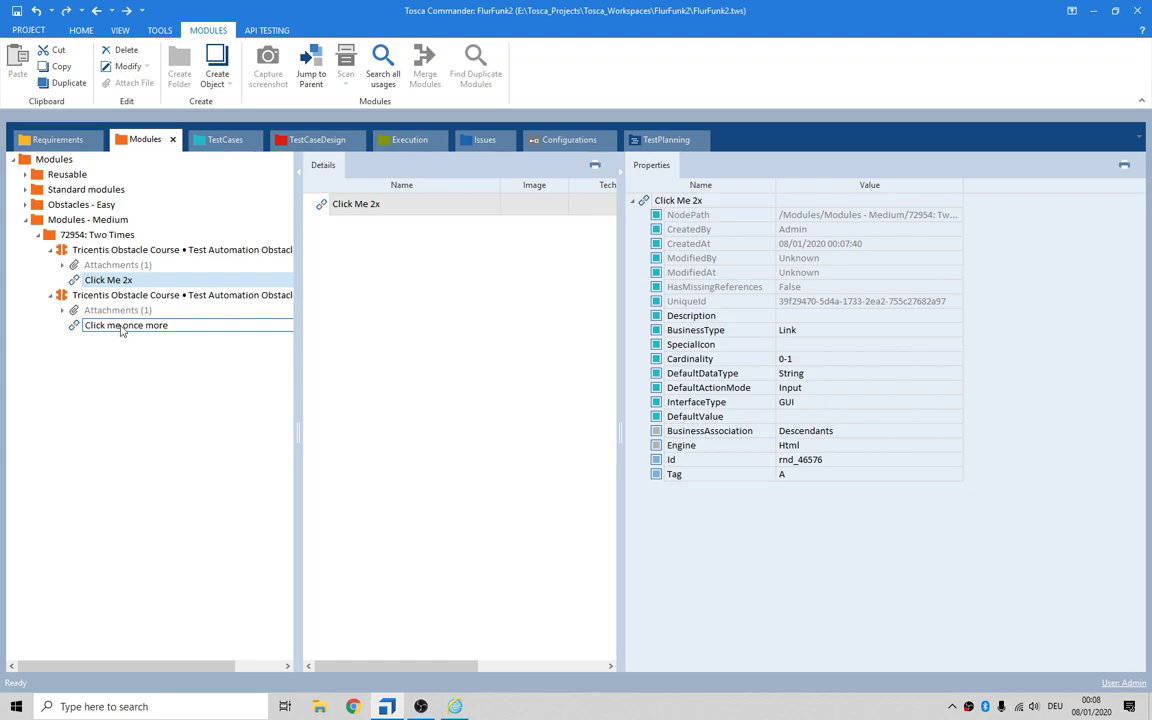
click(126, 324)
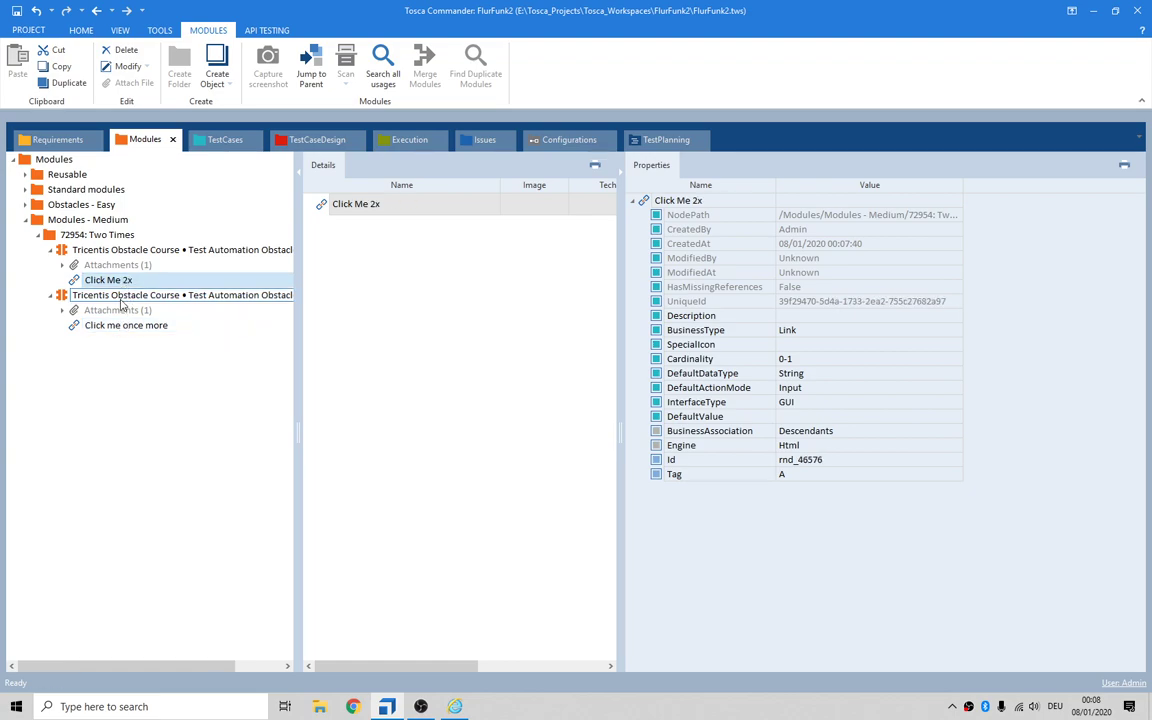
click(124, 324)
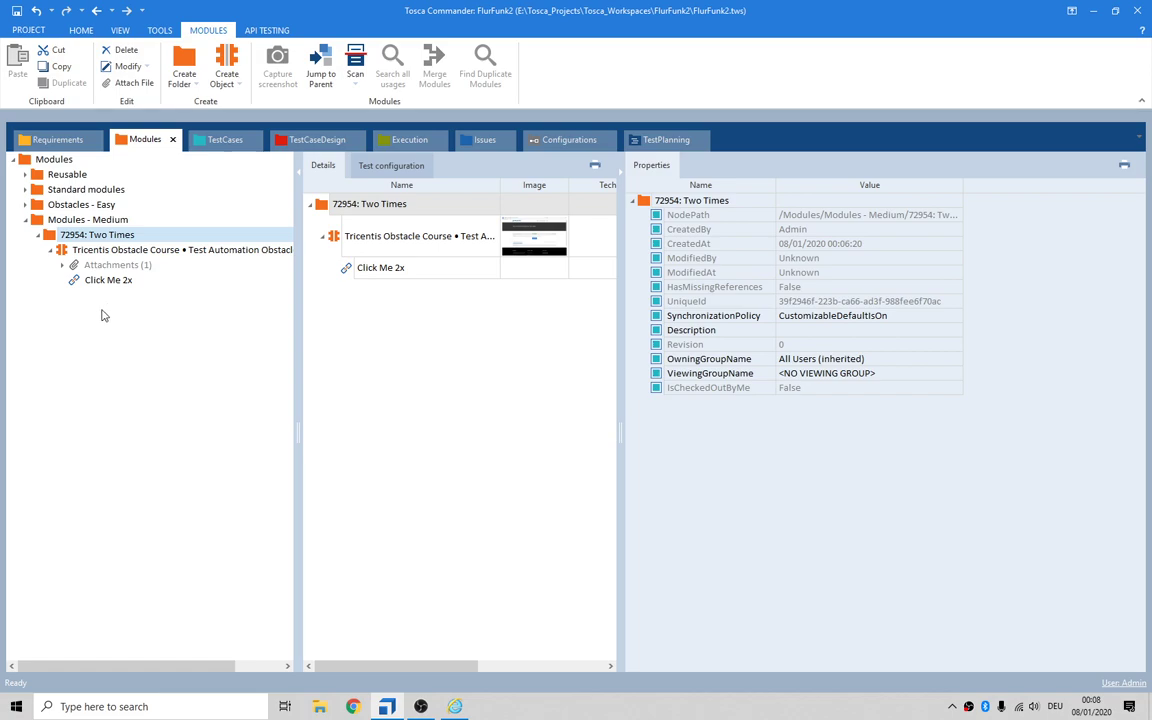
- Give the Click Me 2x element a wildcard Id and rename it 'Click Me'
click(102, 280)
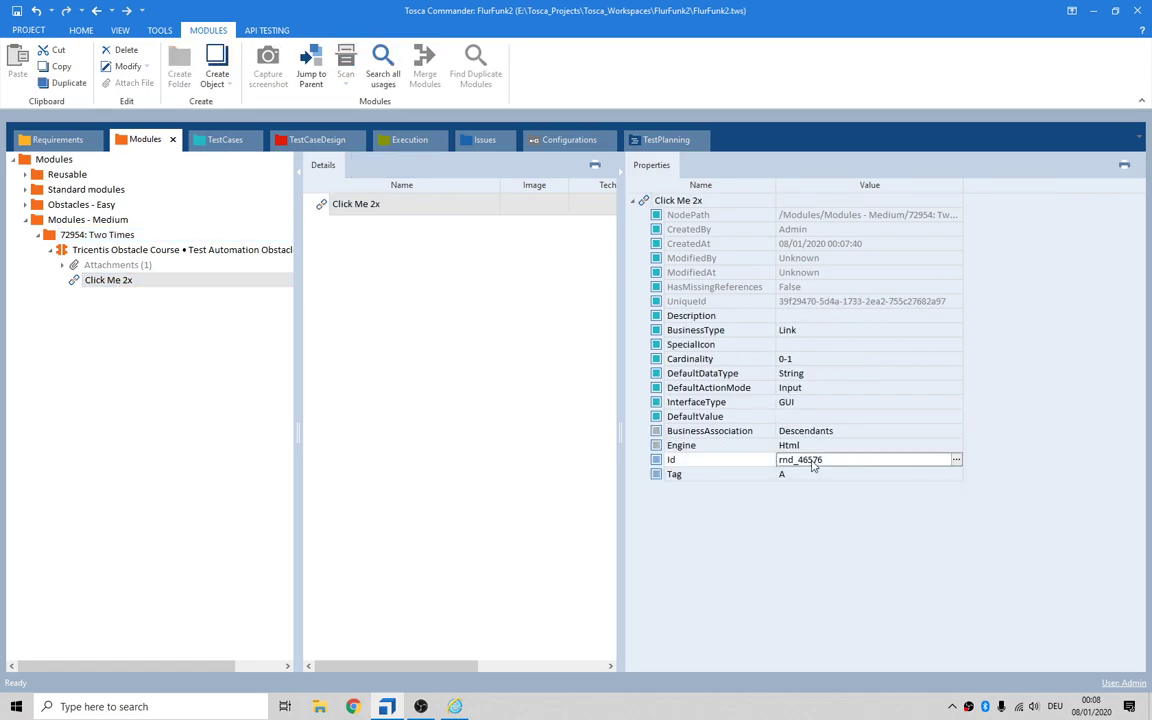
double_click(804, 458)
text(rnd_*)
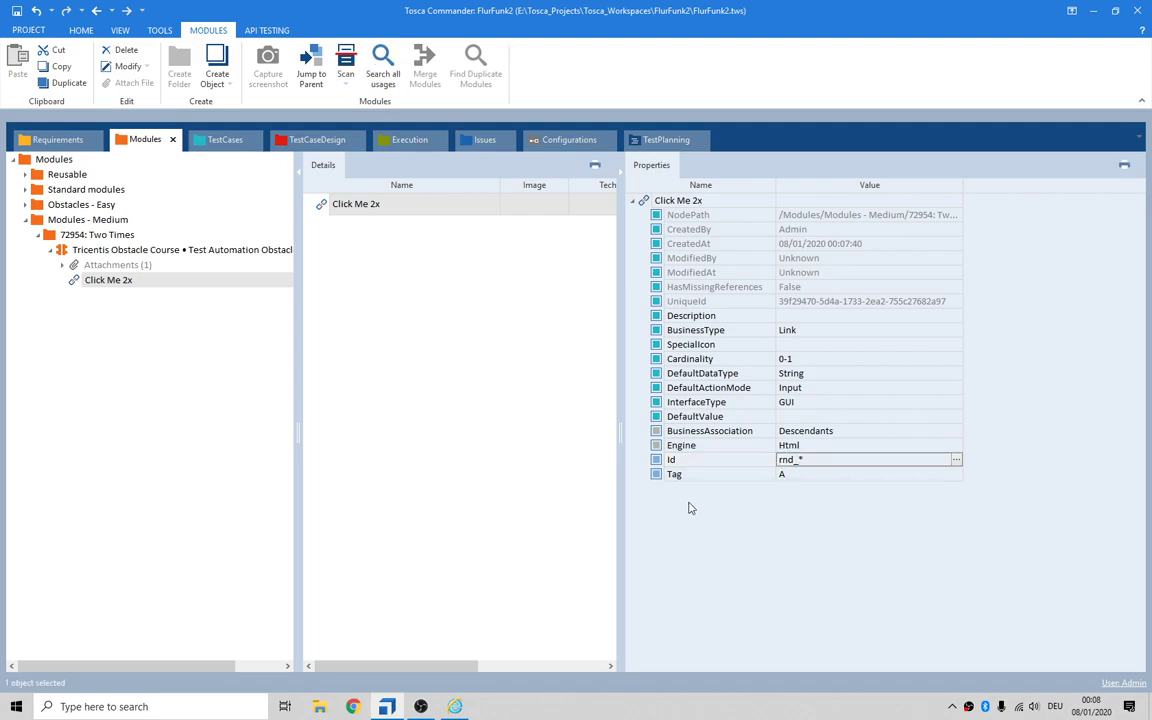
mouse_move(790, 468)
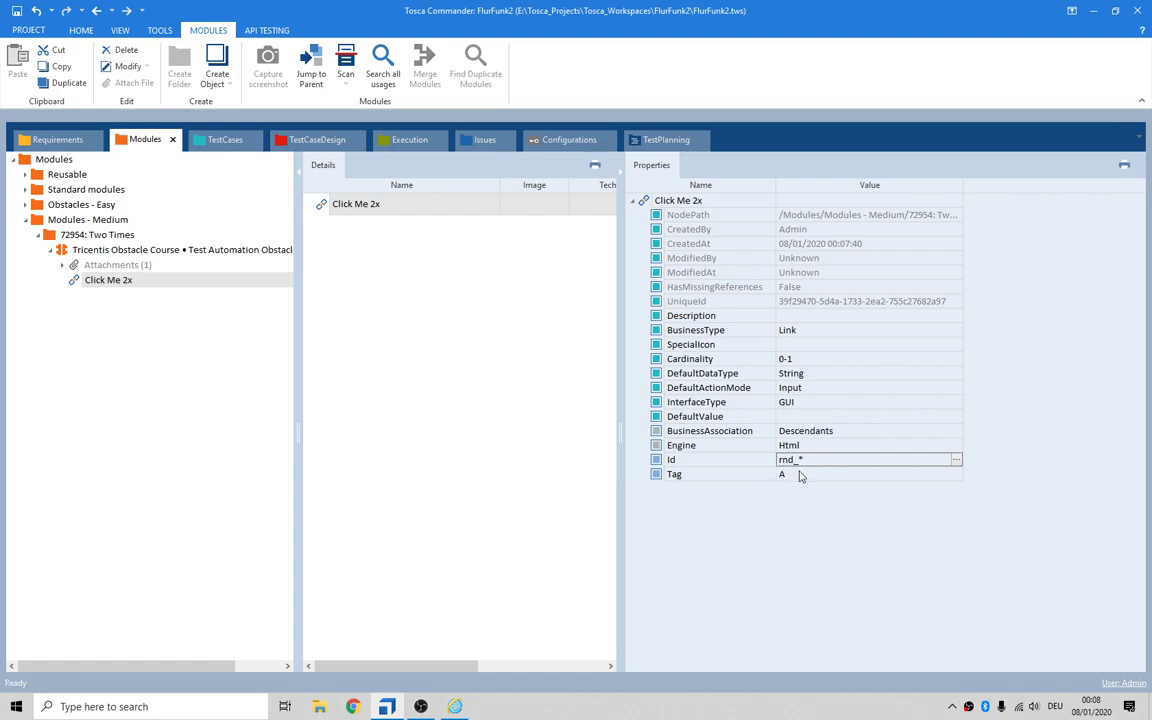
mouse_move(580, 504)
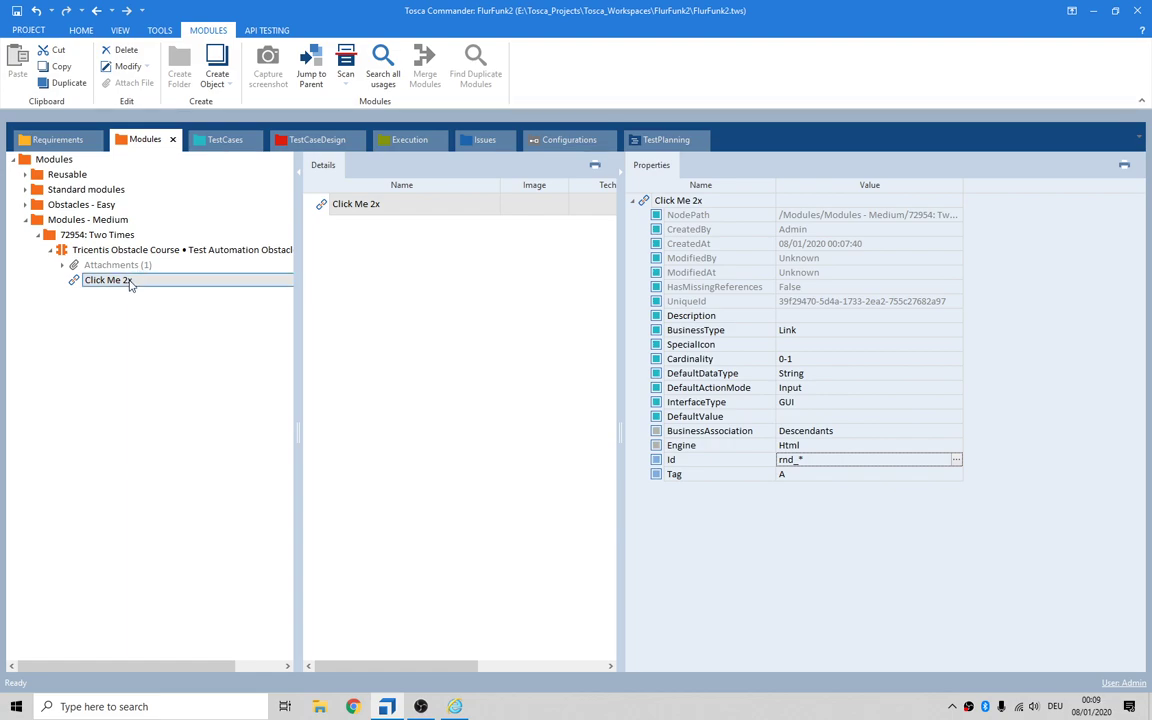
double_click(124, 280)
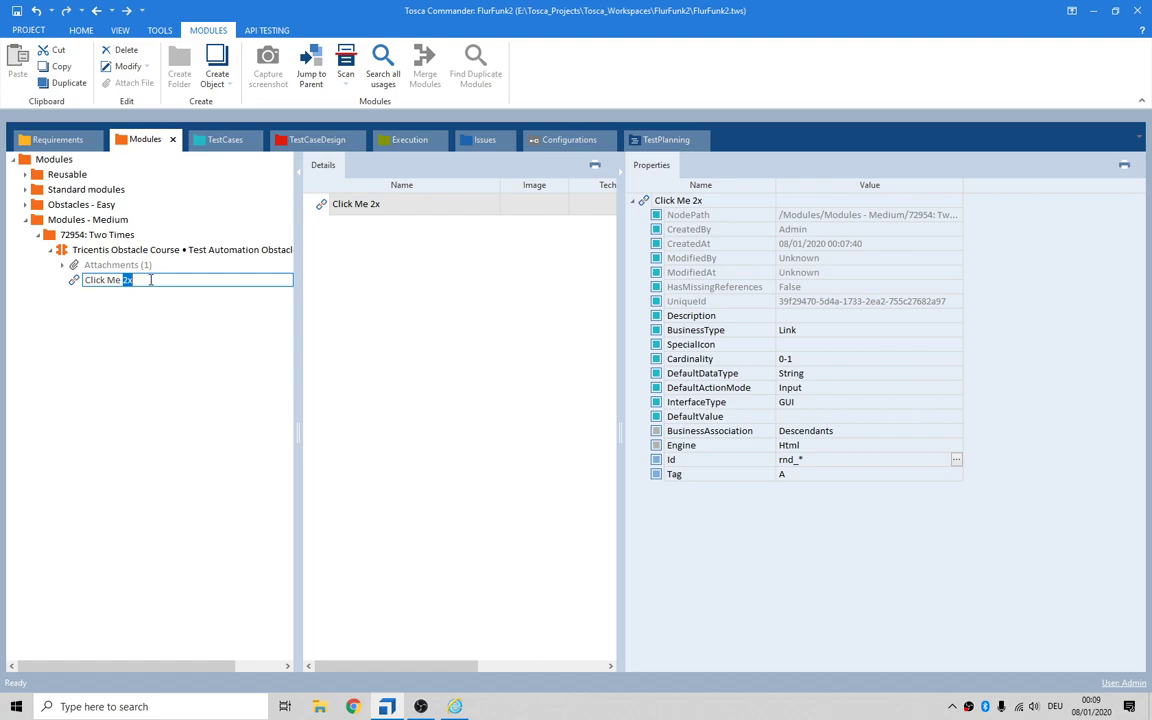
key(Backspace)
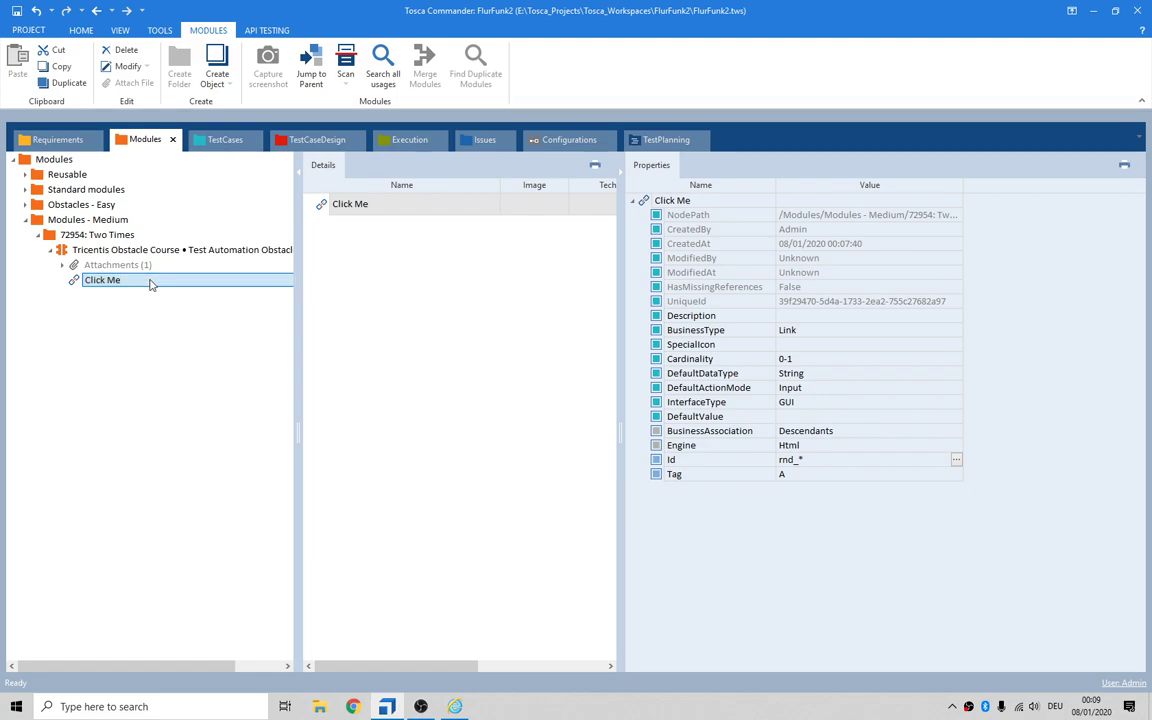
- Add the Click Me module to the 72954: Two Times test case as a step
click(180, 248)
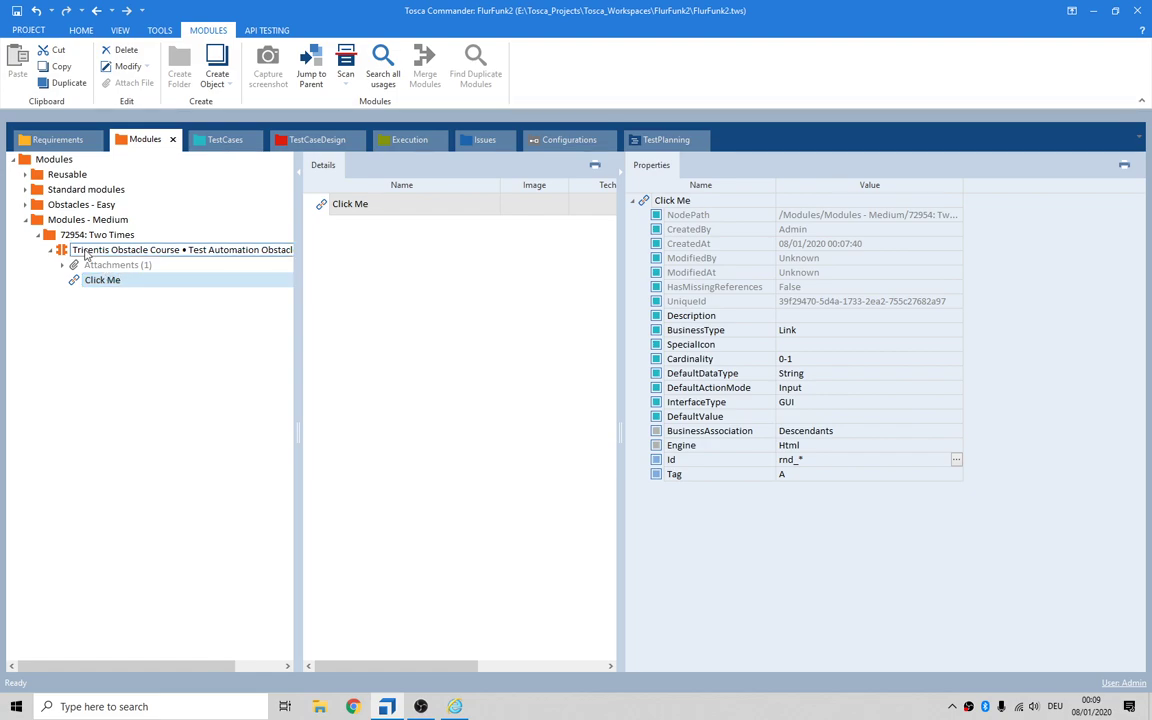
click(224, 140)
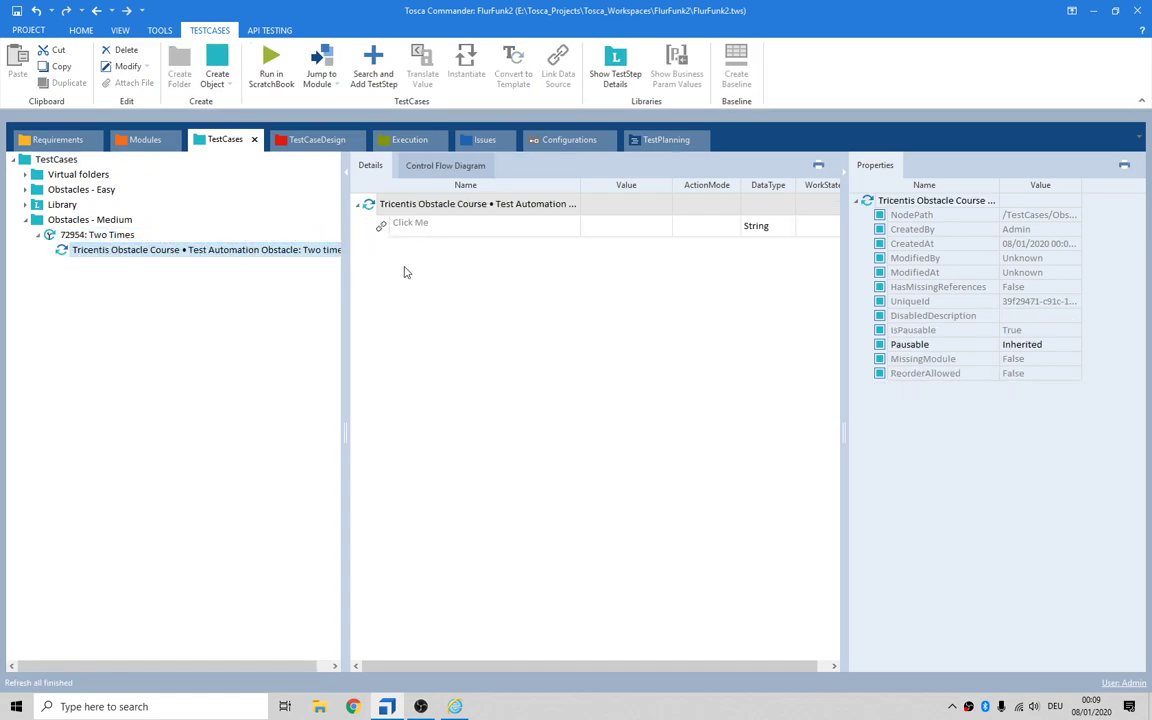
- Set the Click Me step's Value to Click, duplicate it, and run the two steps
click(412, 224)
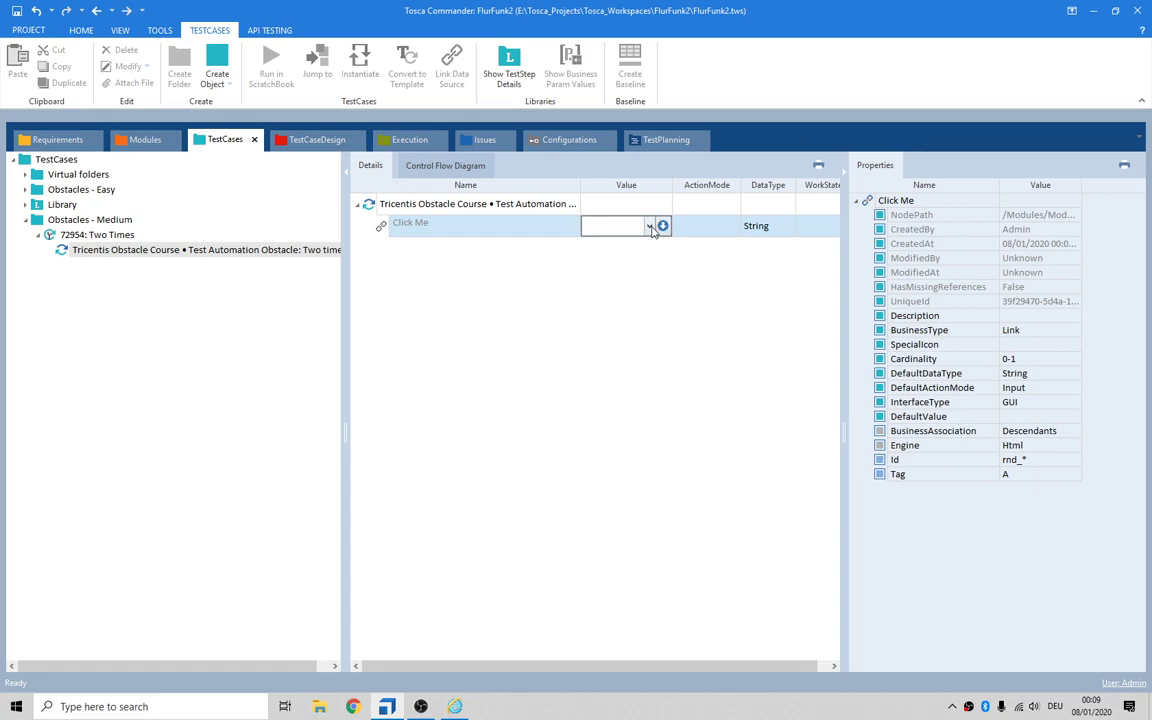
click(646, 224)
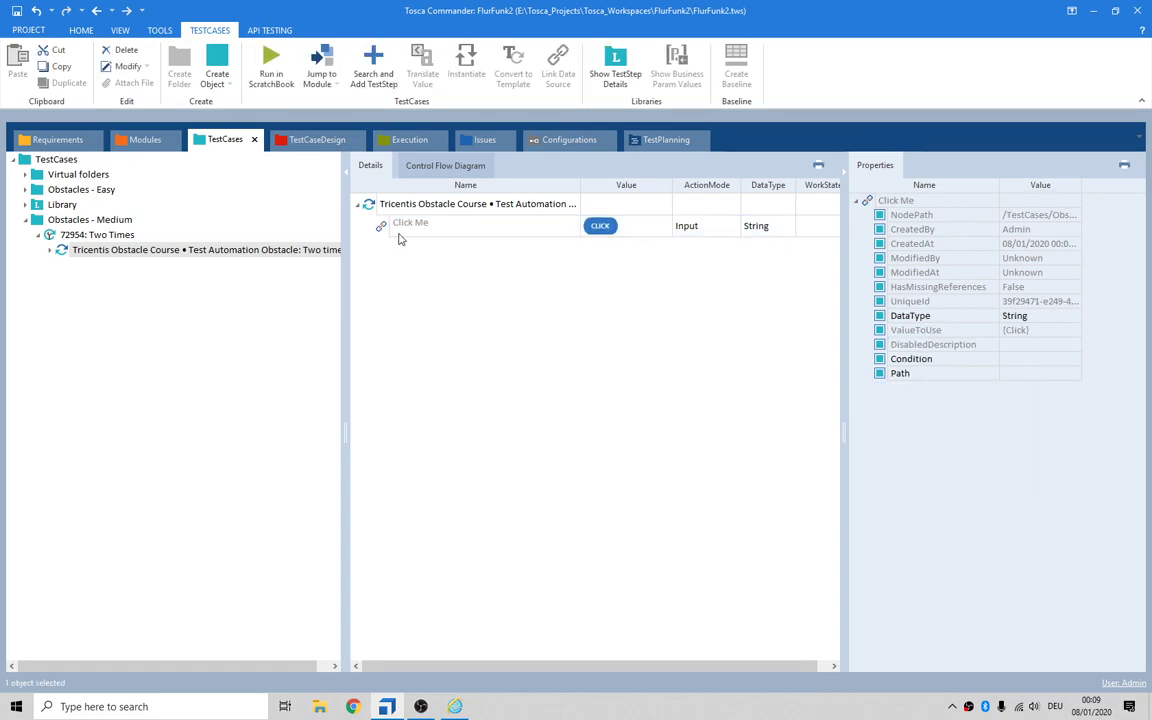
right_click(410, 224)
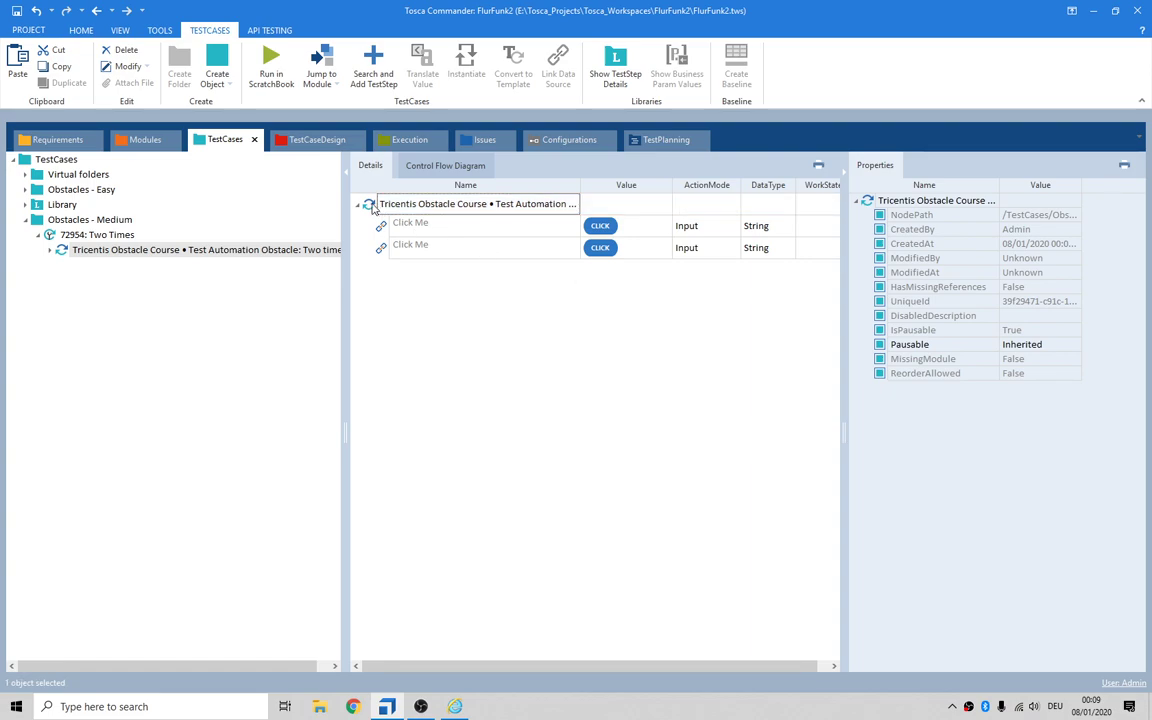
click(296, 62)
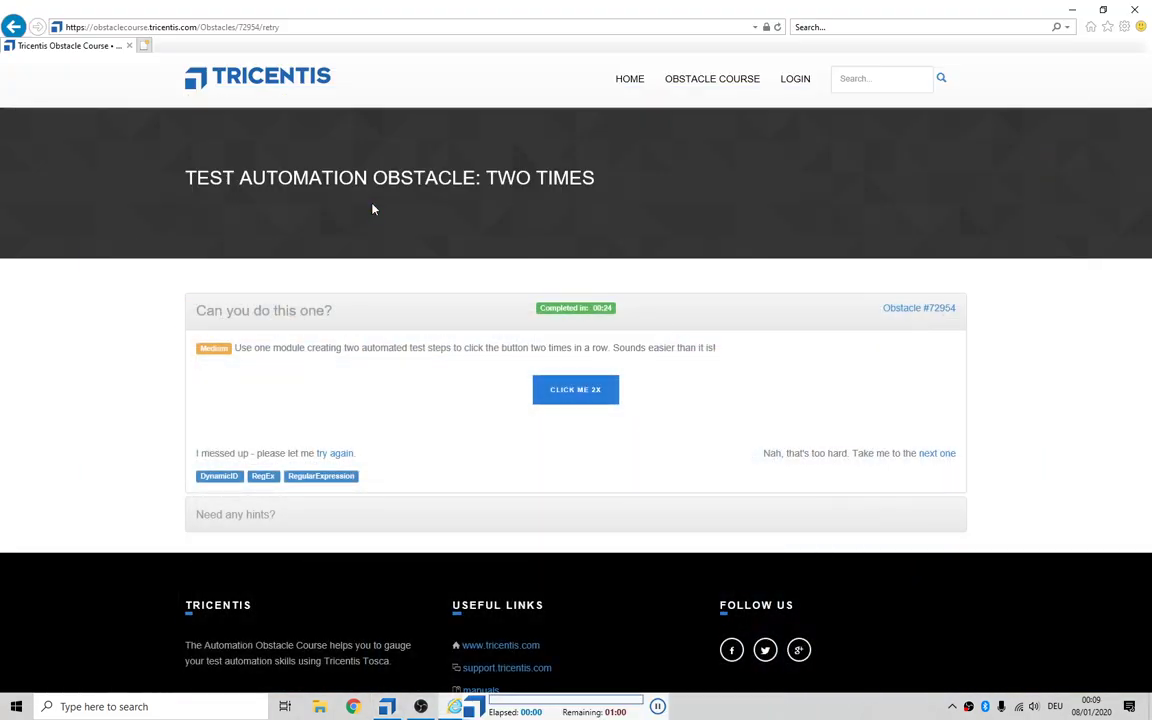
- Watch the run click the obstacle button twice and dismiss the success dialog
click(576, 390)
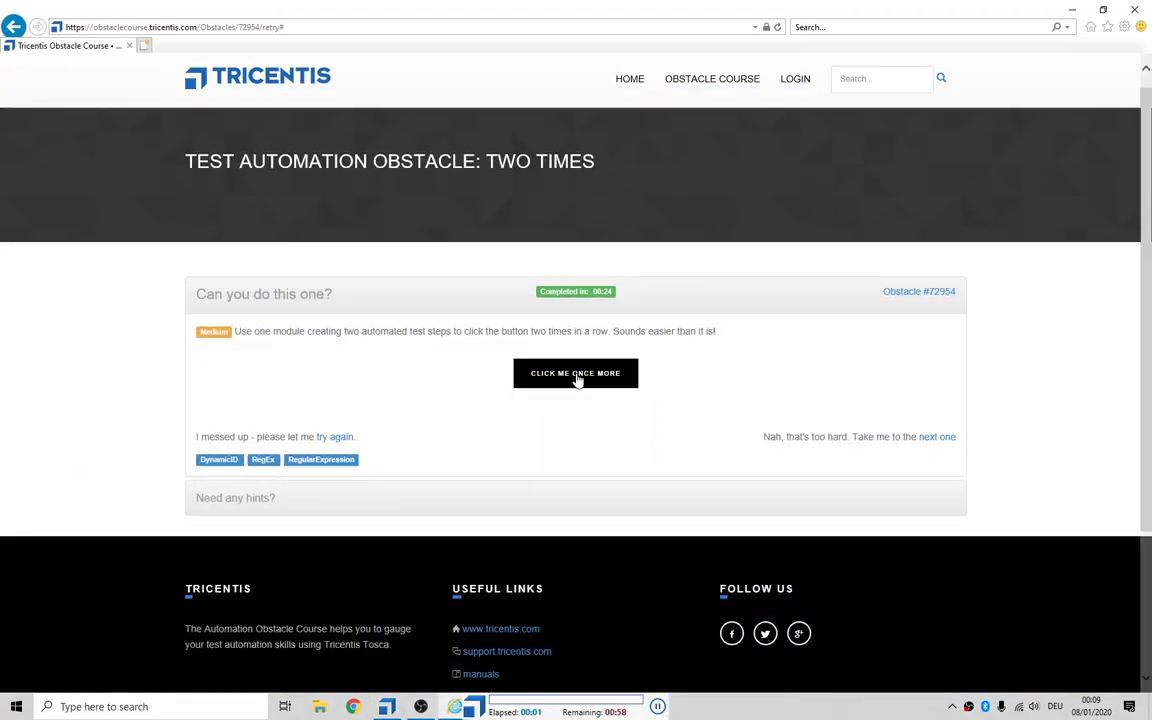
click(576, 374)
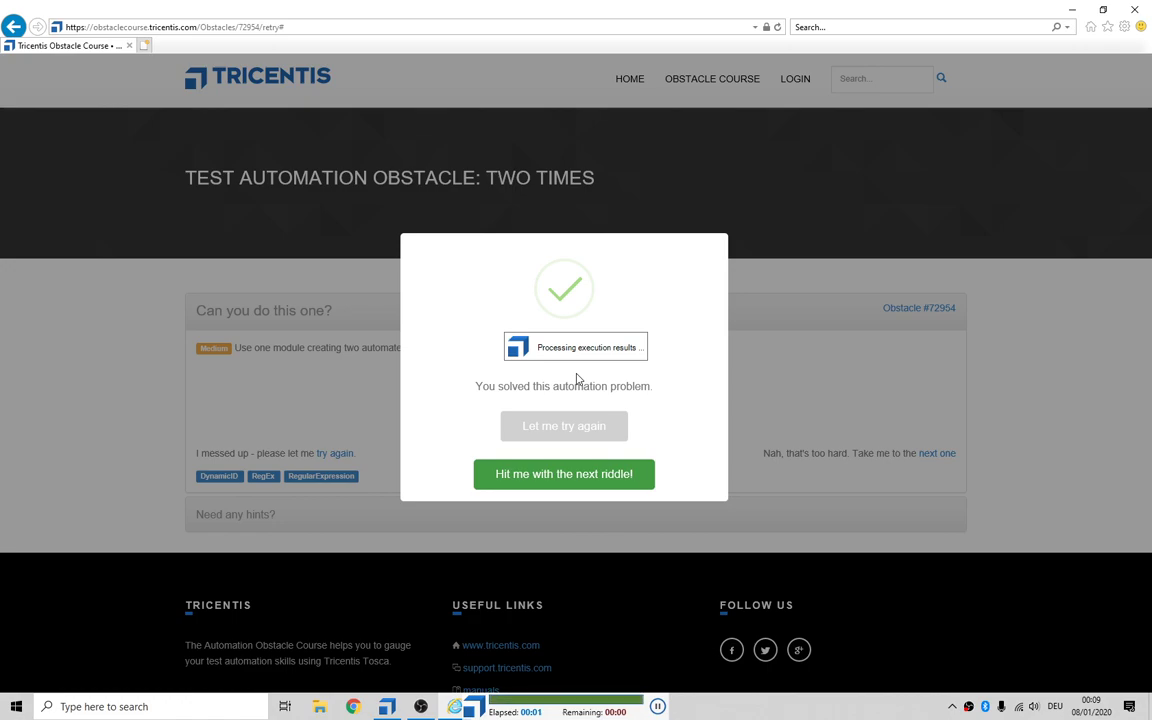
click(564, 474)
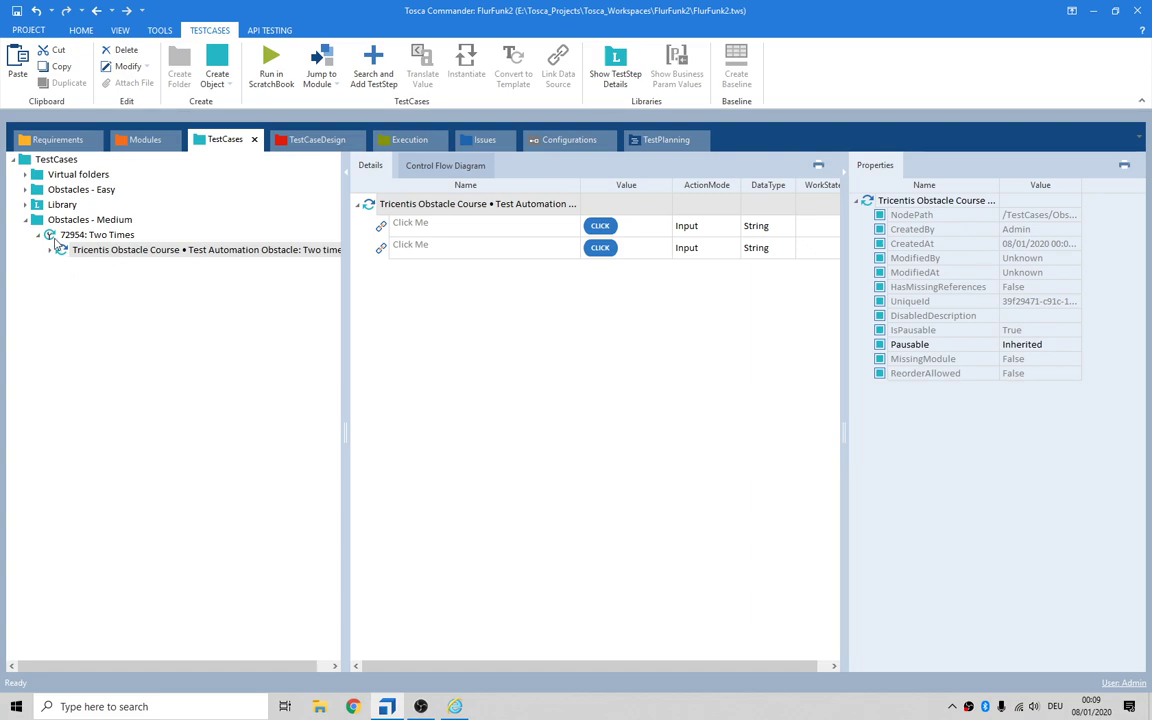
- Copy Pre, Process and Post from 70590: Find and Fill into 72954: Two Times
click(24, 188)
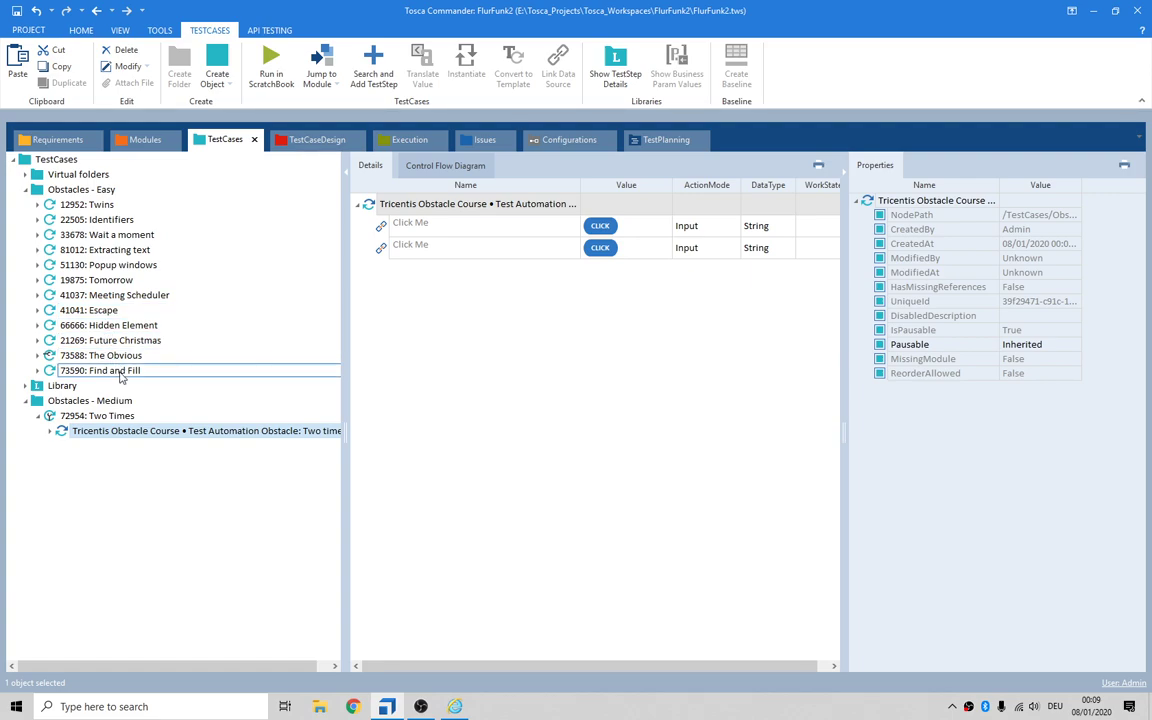
click(100, 370)
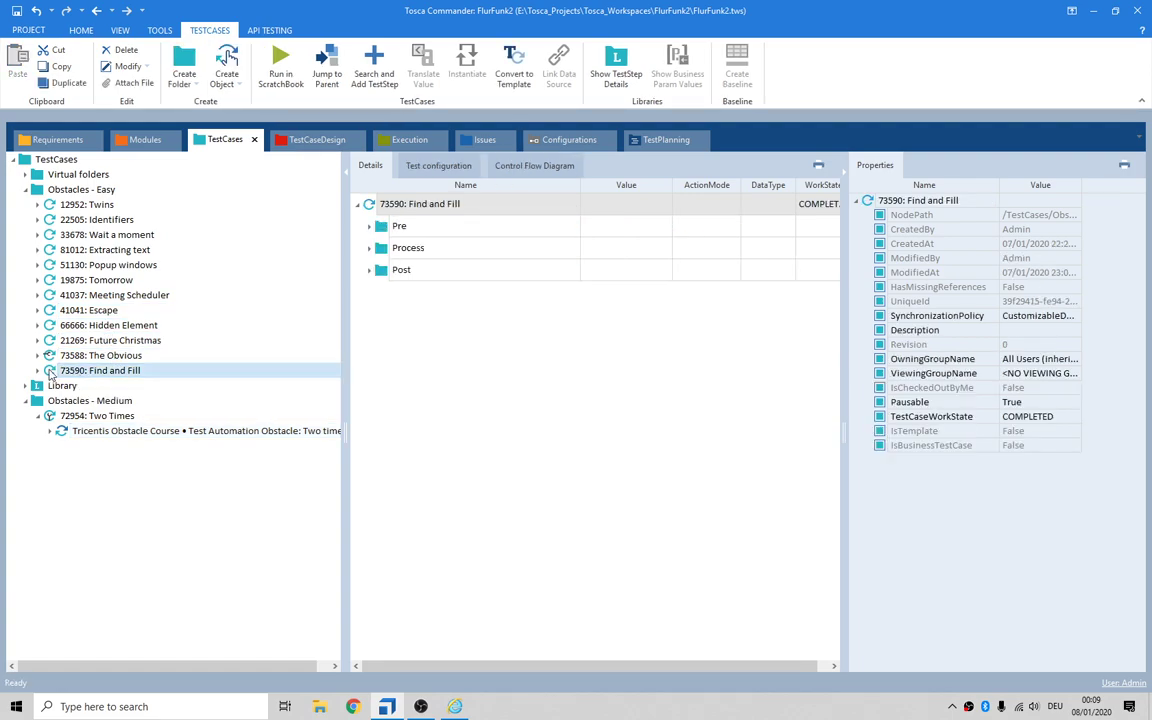
click(38, 370)
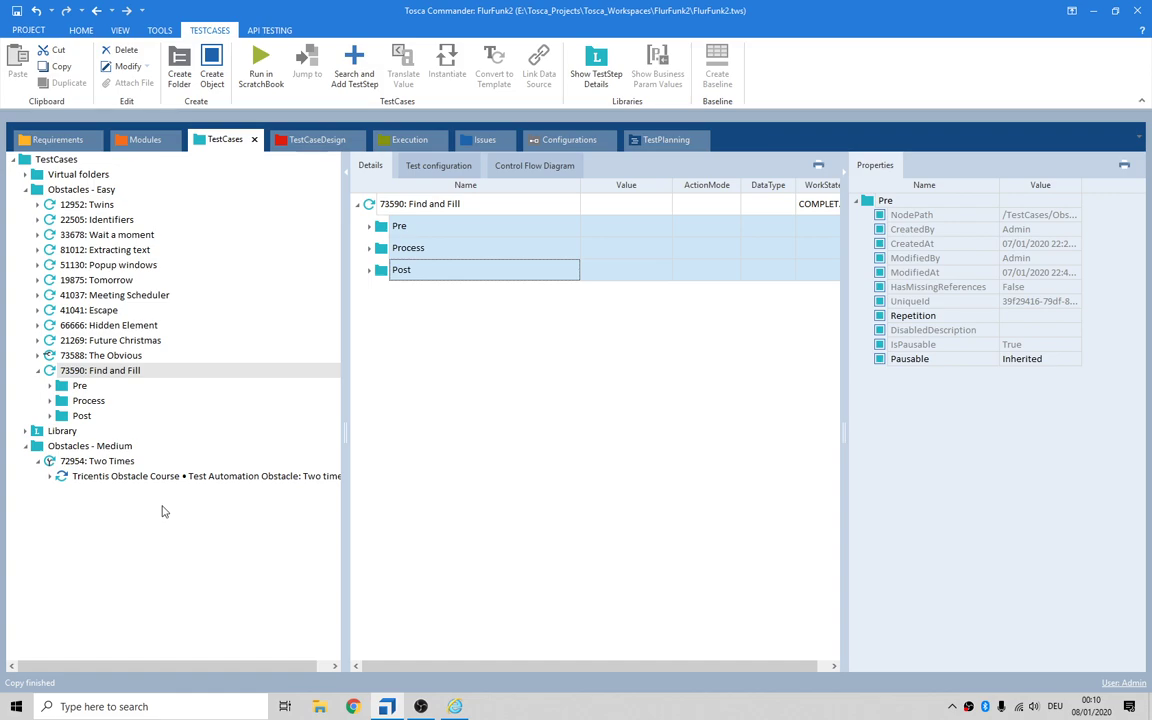
mouse_move(84, 512)
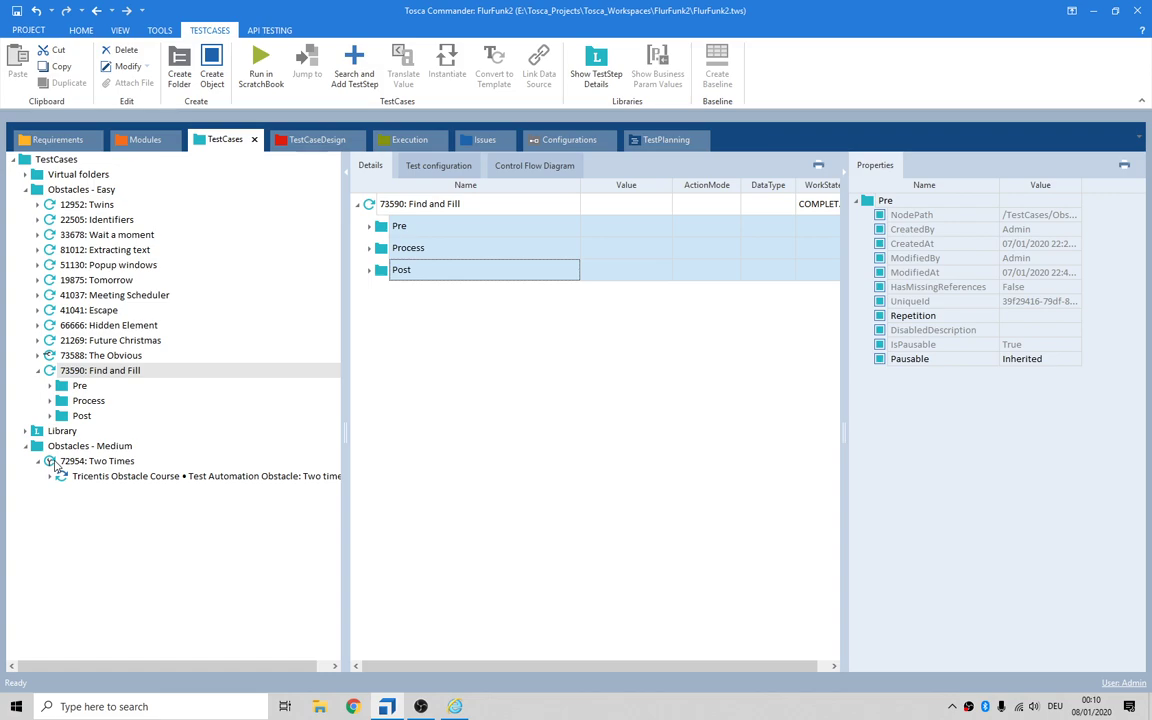
click(88, 446)
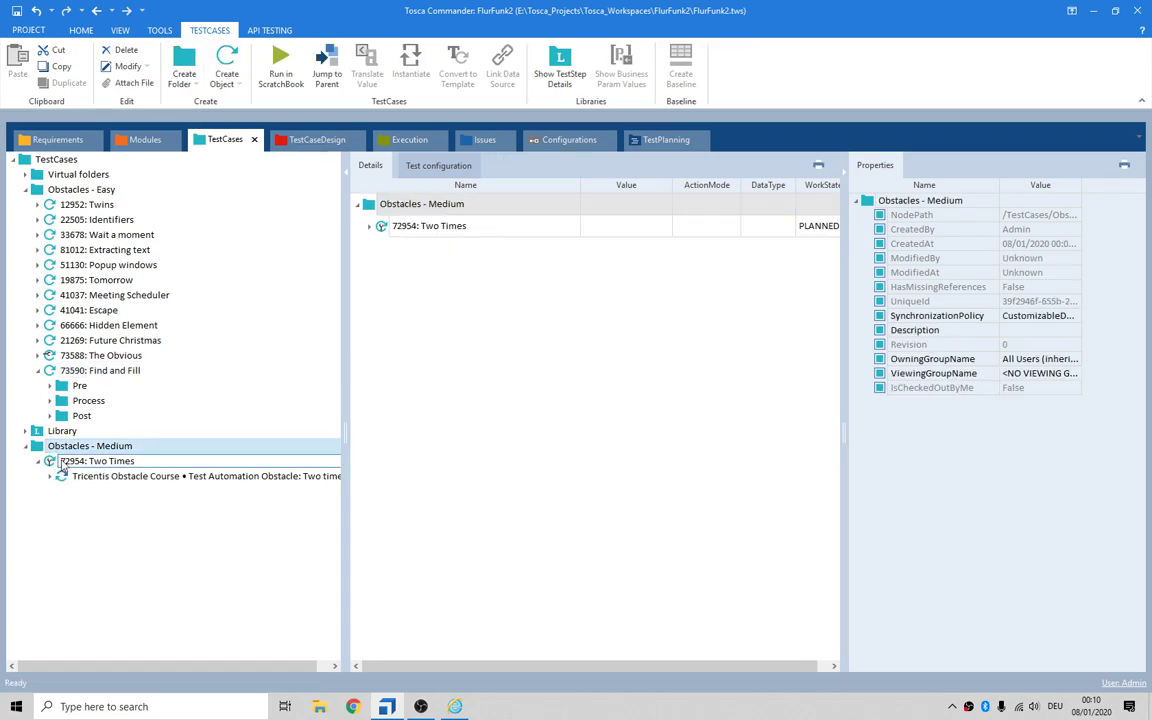
click(96, 460)
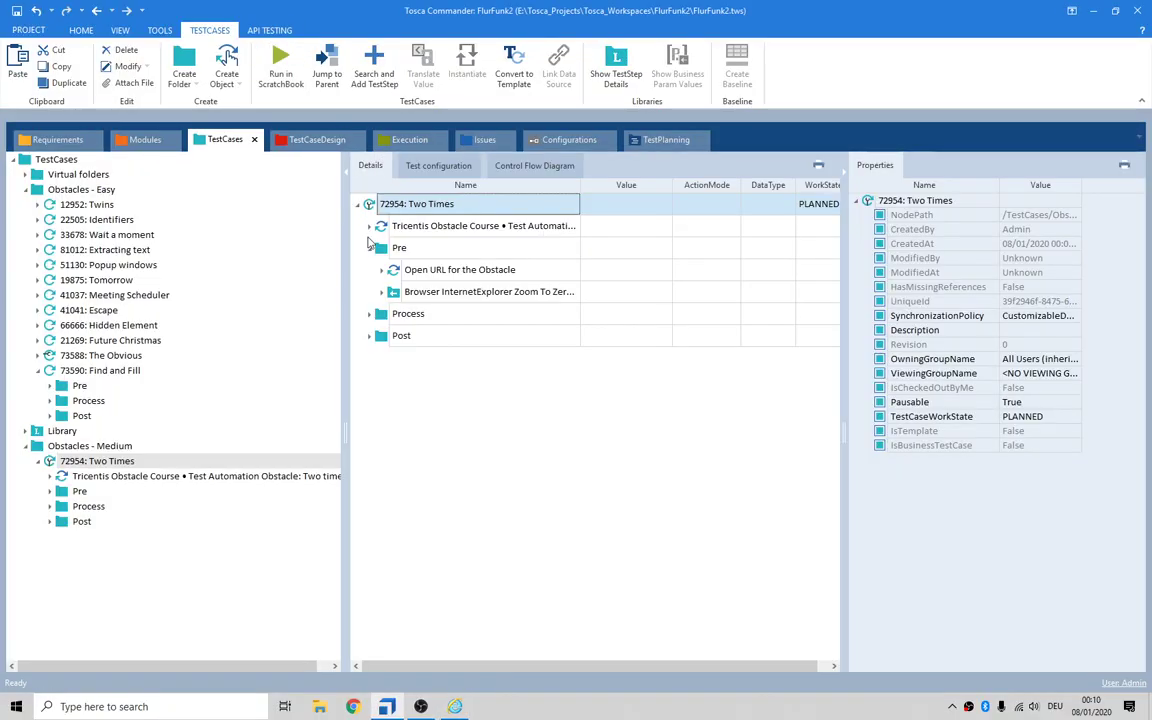
- Set the 'Open URL for the Obstacle' step's Url value to end in 72954
click(384, 268)
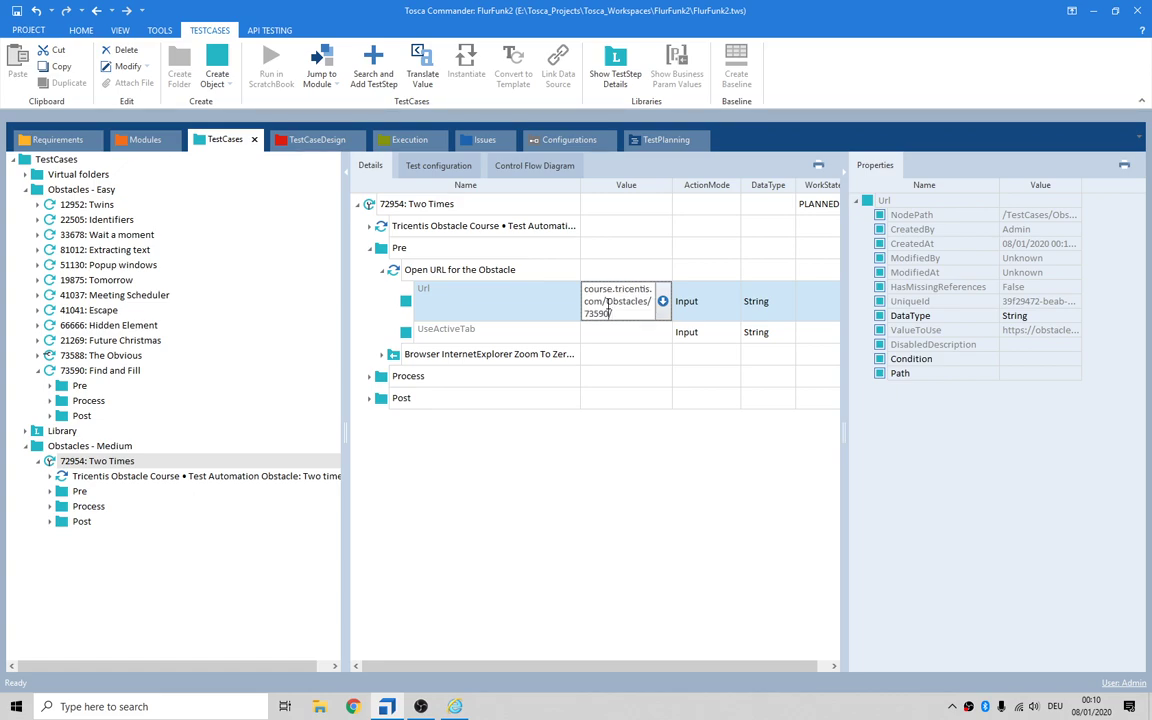
text(72954/)
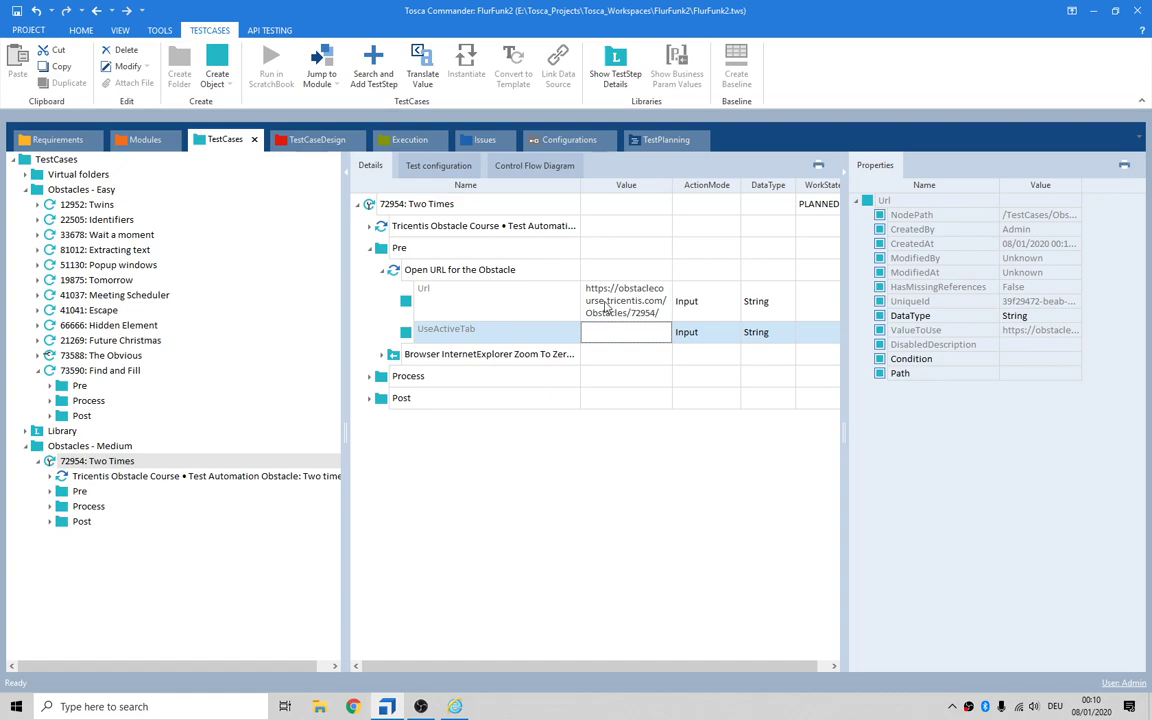
mouse_move(610, 304)
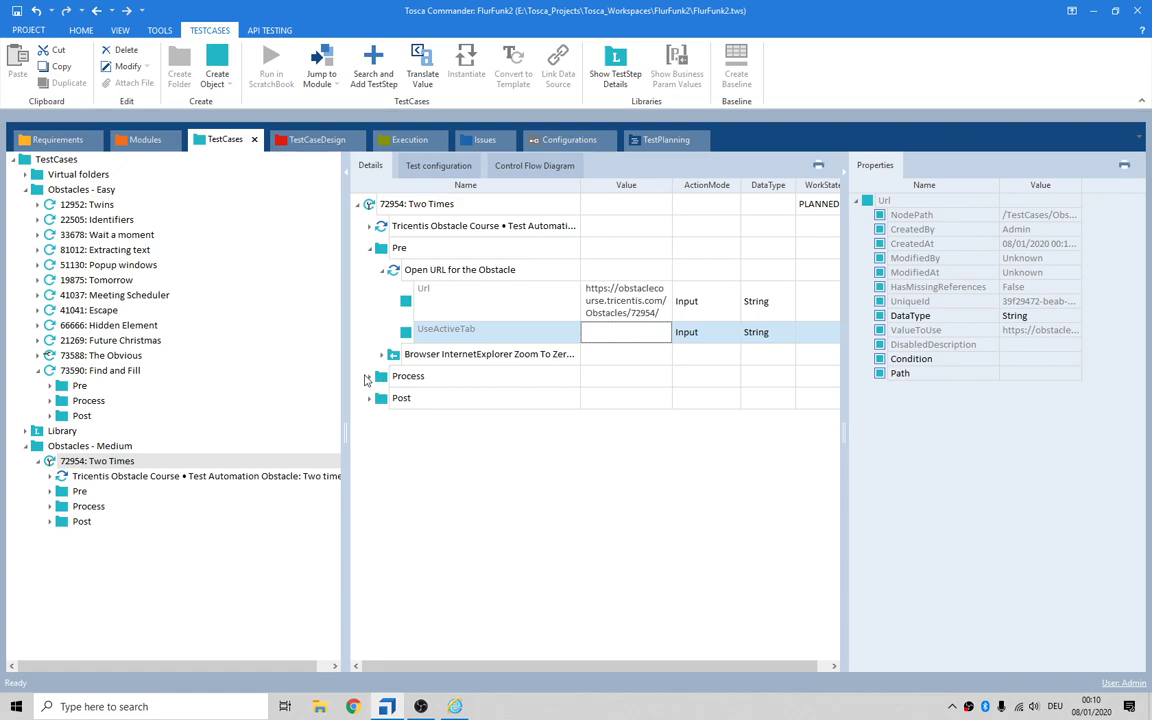
- Move the Click Me steps into Process and bring up the run options for '72954: Two Times'
click(368, 376)
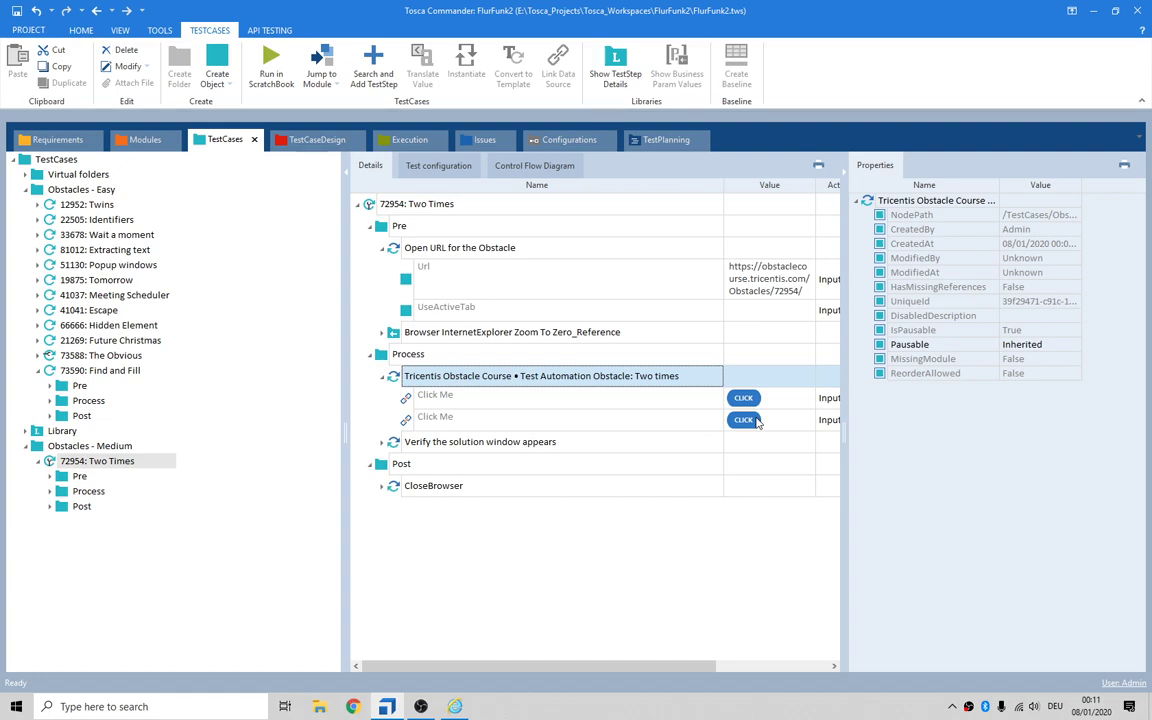
mouse_move(756, 424)
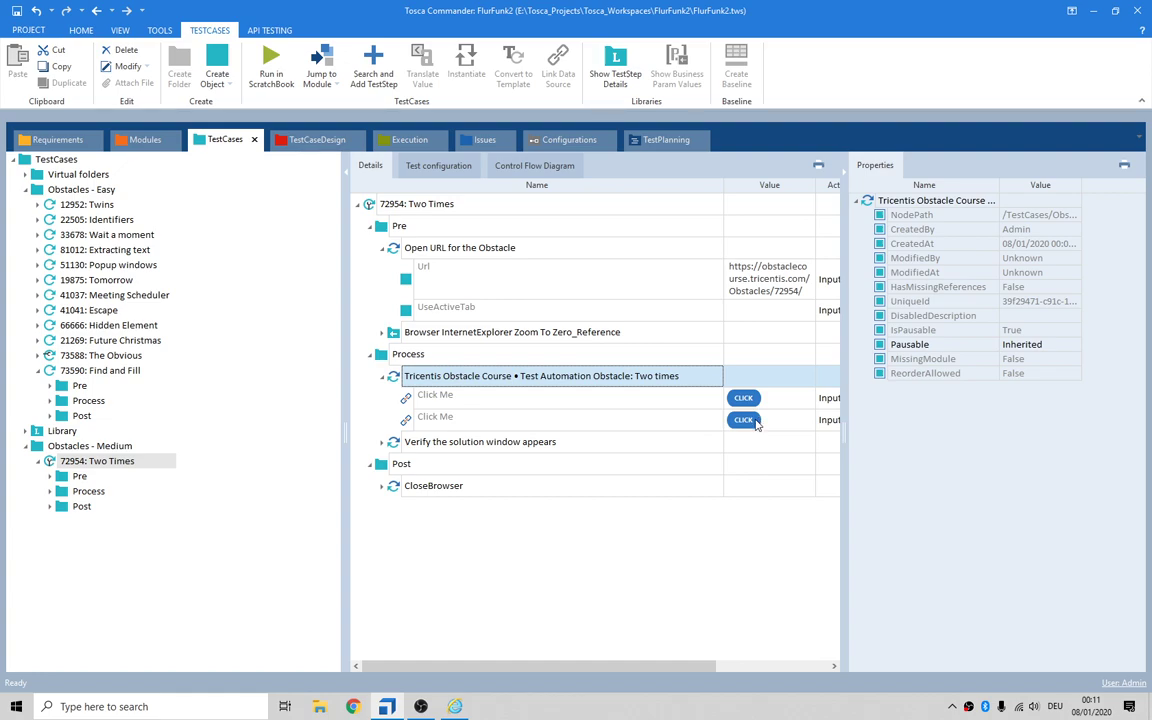
right_click(456, 708)
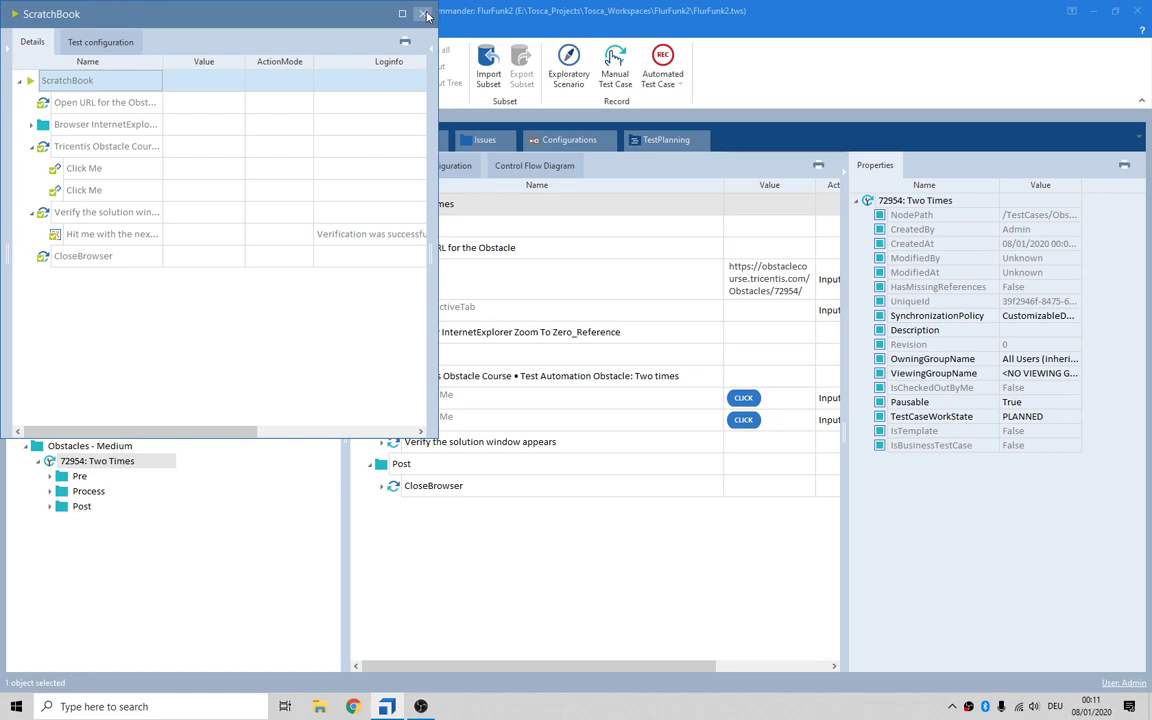
- Run '72954: Two Times' in ScratchBook with a successful result and dismiss the results window
click(424, 14)
text( - Subs)
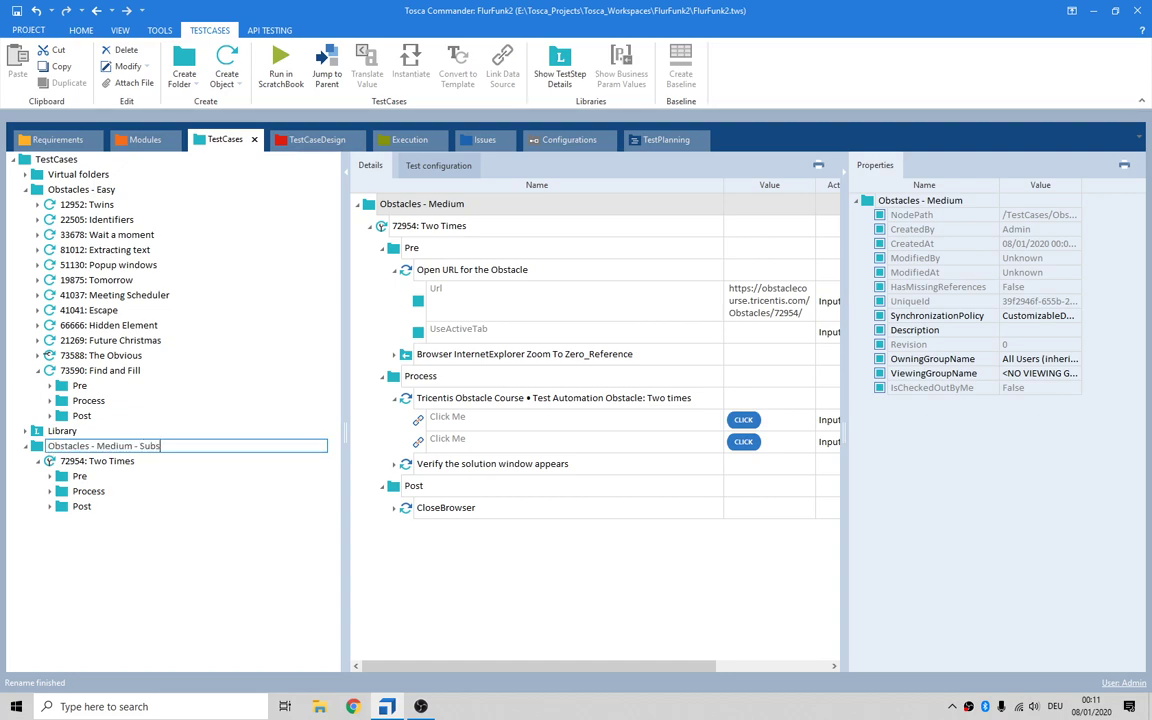
- Finish renaming the folder to 'Obstacles - Medium - Subscribe' and commit the name
text(cribe)
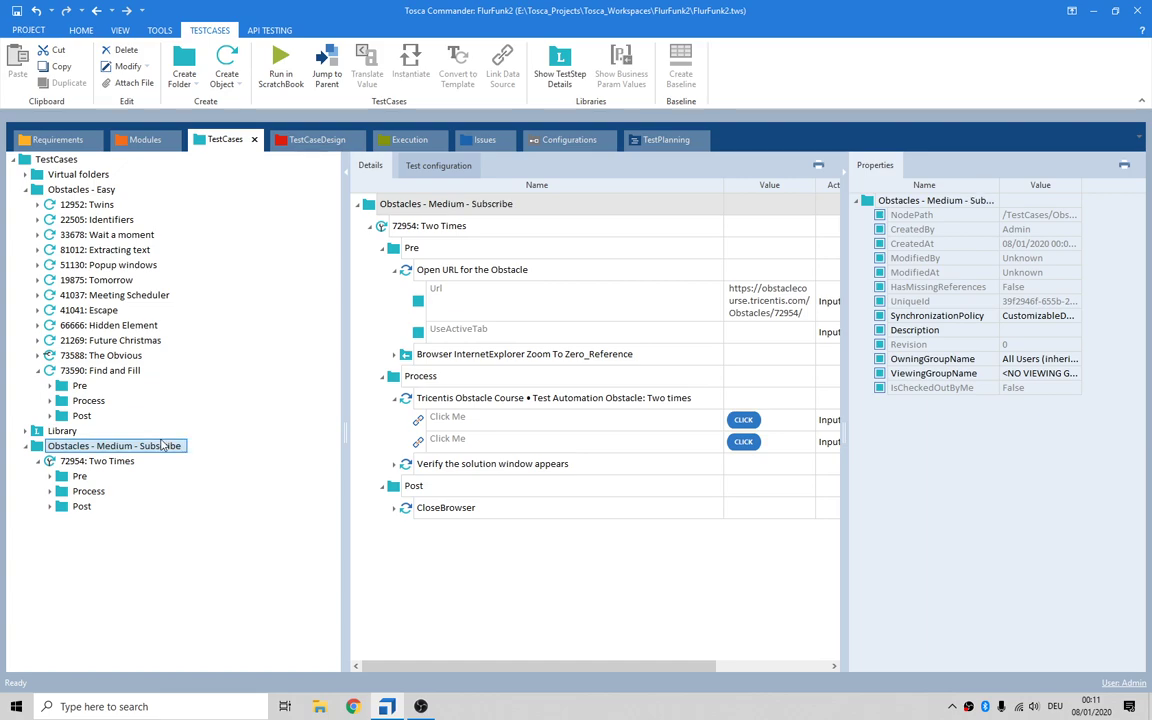
mouse_move(164, 444)
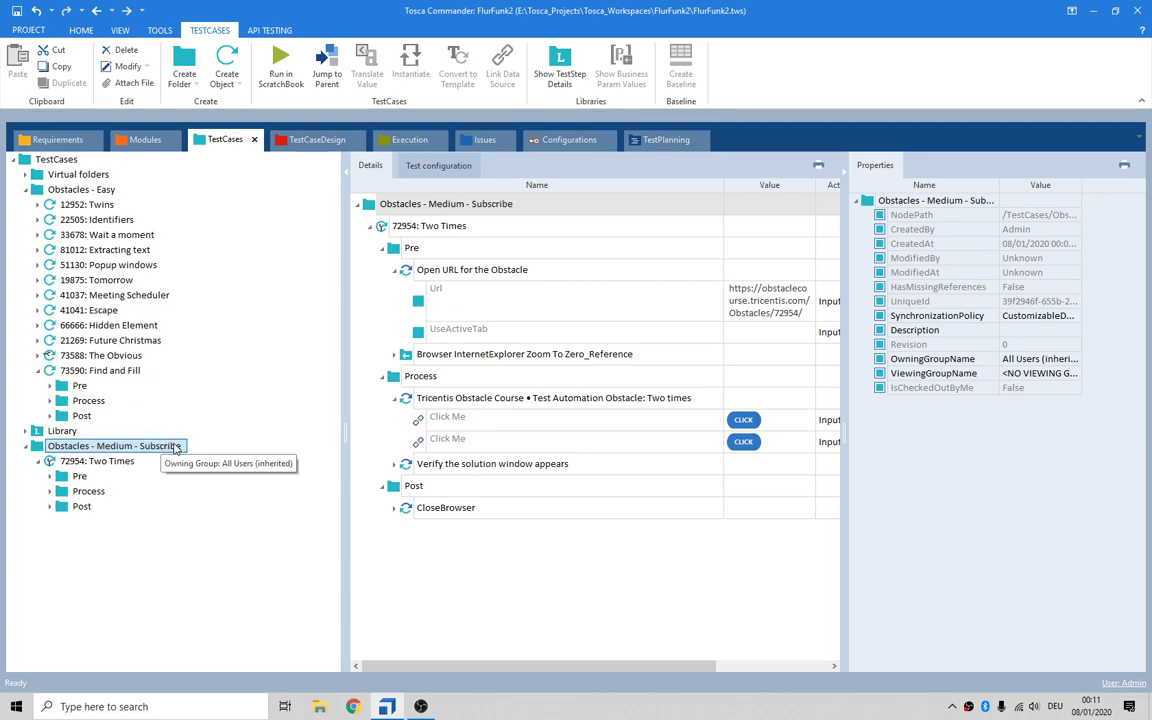
click(84, 472)
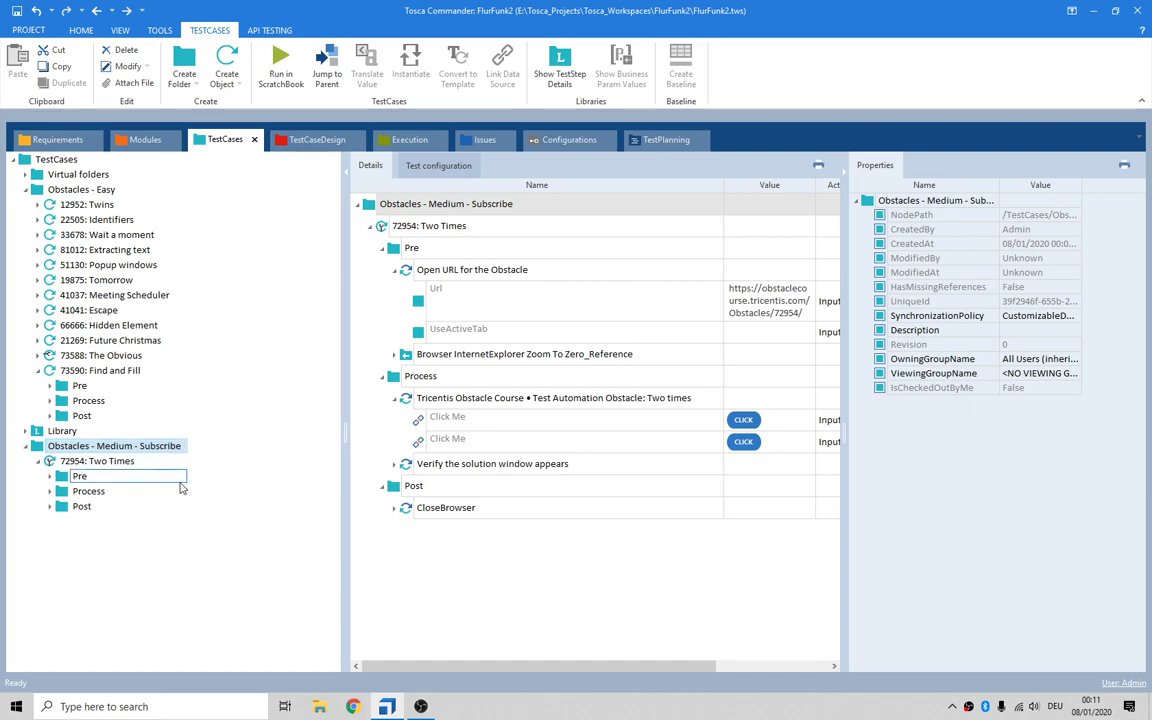